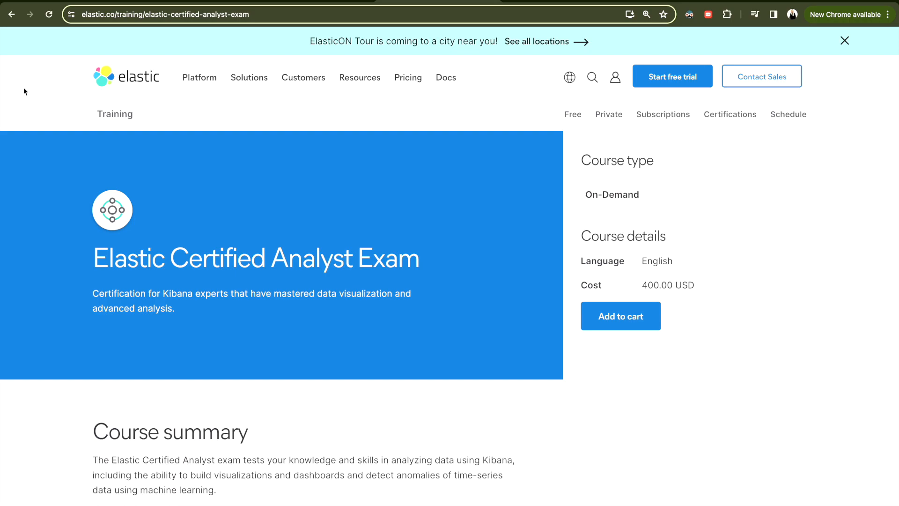
Start a search threshold rule from Discover's Alerts menu and hit the 'Additional setup required' message
scroll(down, 3)
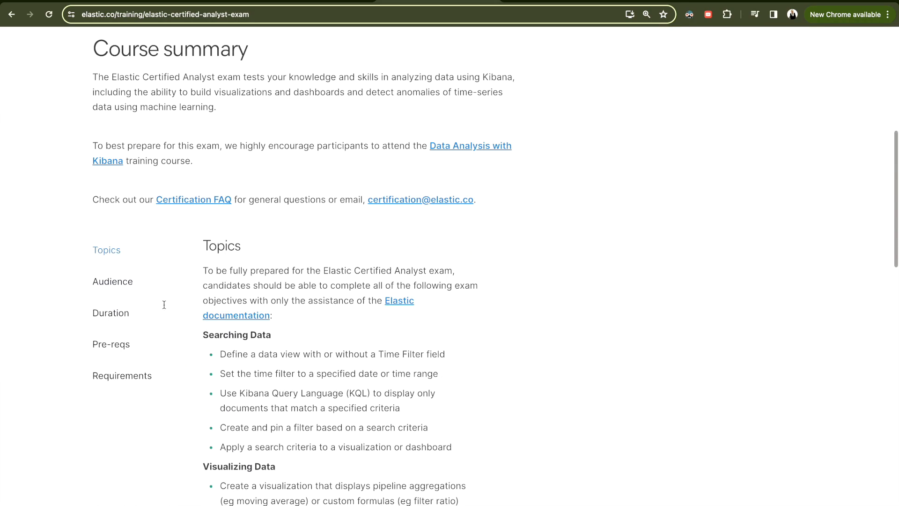
scroll(down, 3)
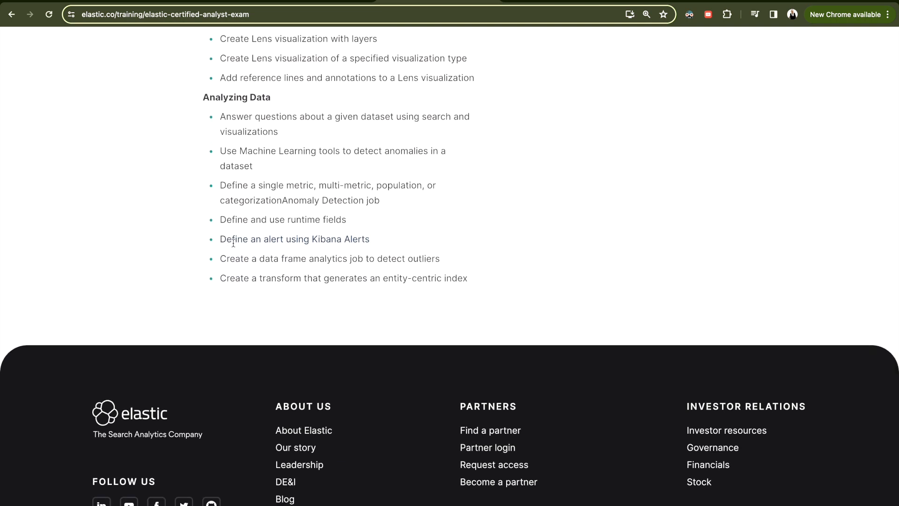
mouse_move(242, 245)
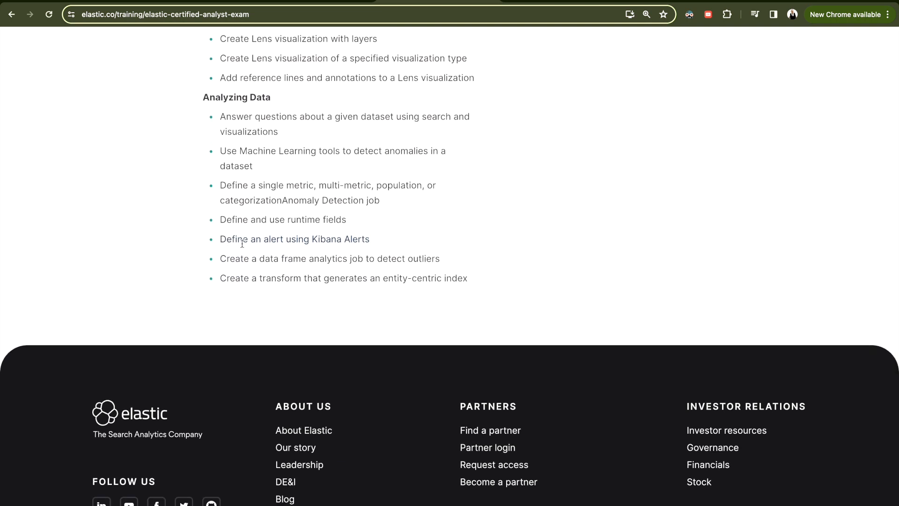
mouse_move(238, 273)
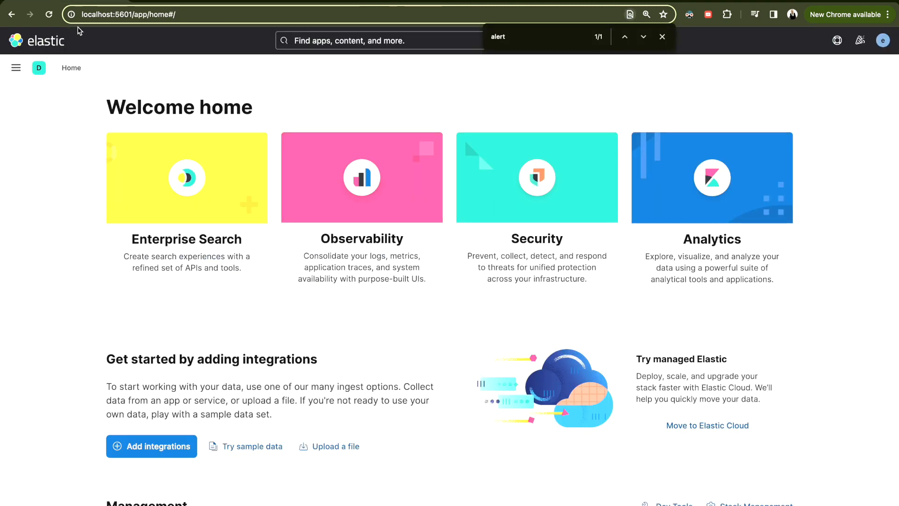
mouse_move(29, 73)
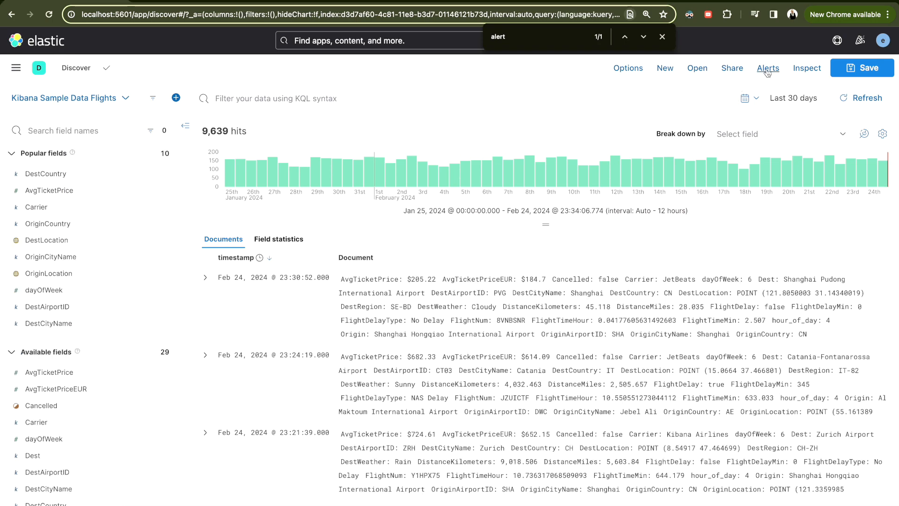
click(768, 68)
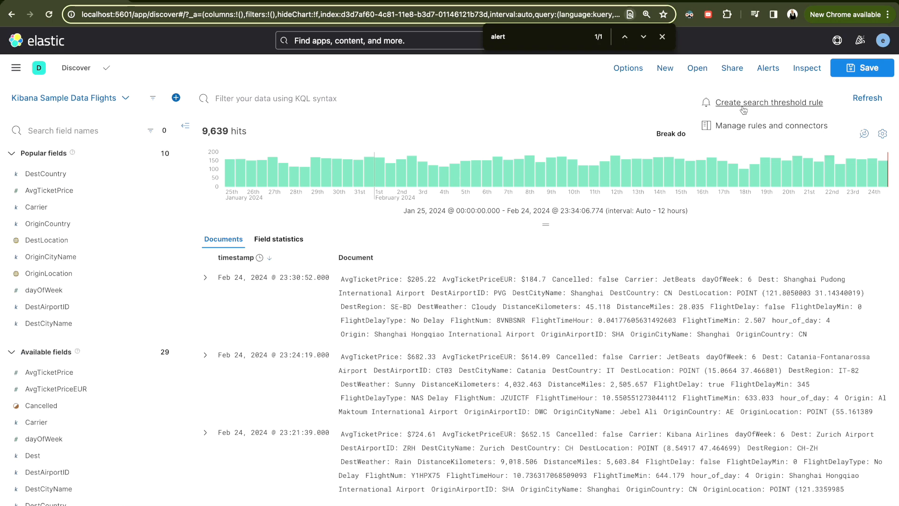
click(770, 103)
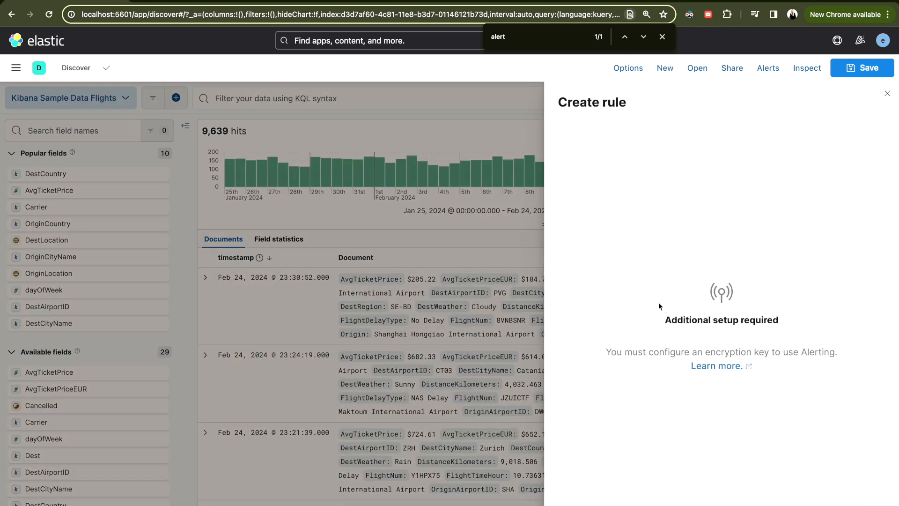
mouse_move(733, 320)
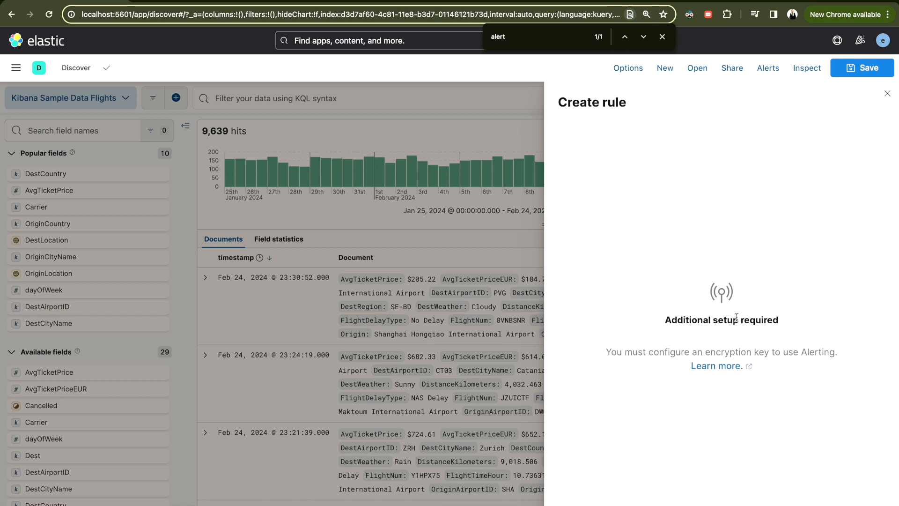
mouse_move(728, 414)
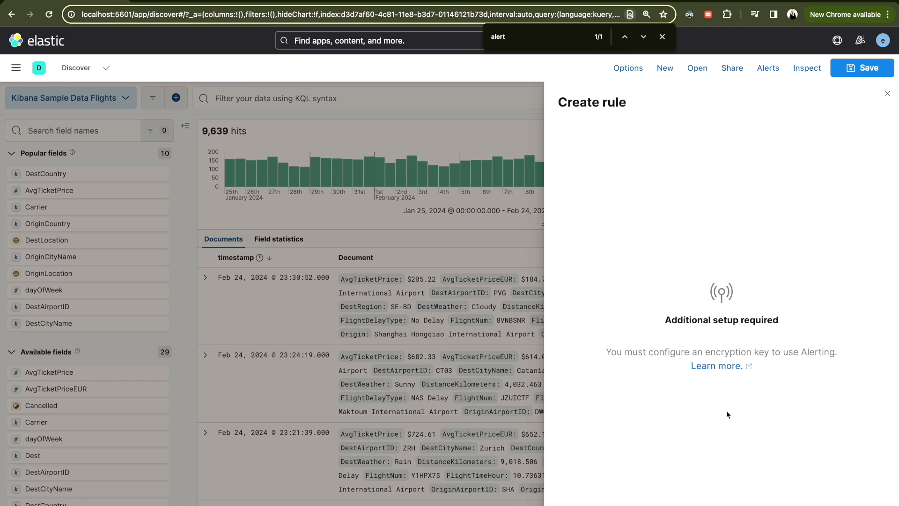
mouse_move(759, 372)
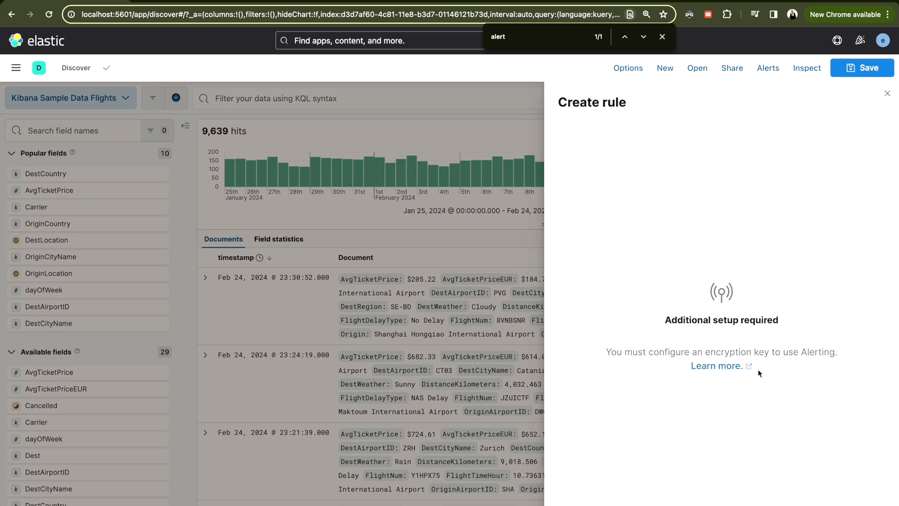
Follow 'Learn more' to the alerting settings docs and find encryptedSavedObjects.encryptionKey
click(716, 366)
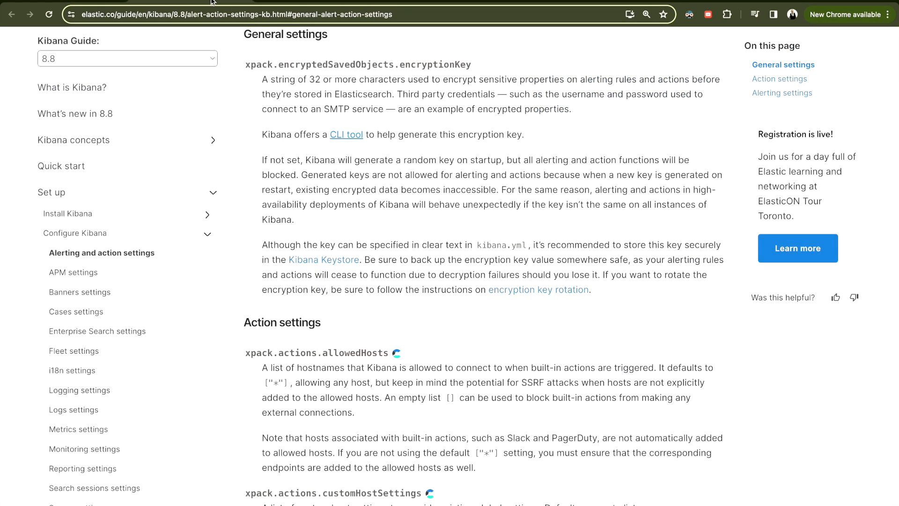
scroll(up, 3)
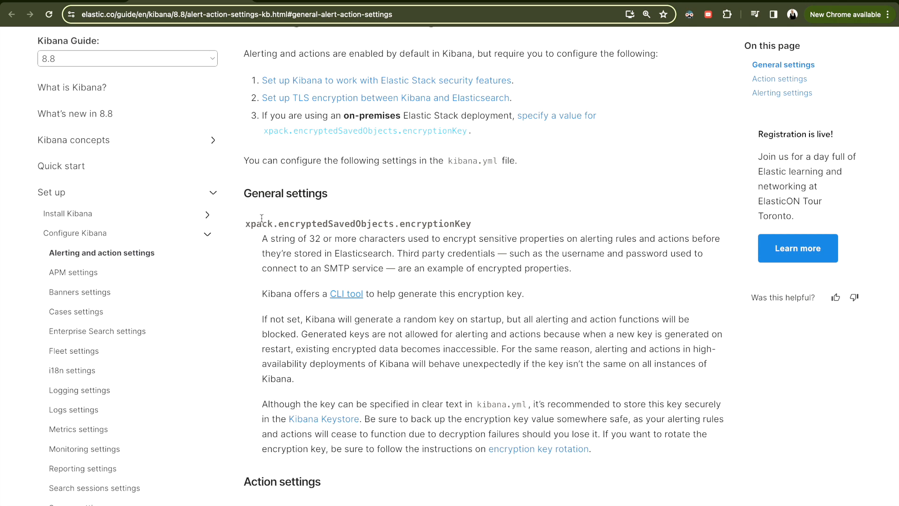
mouse_move(449, 224)
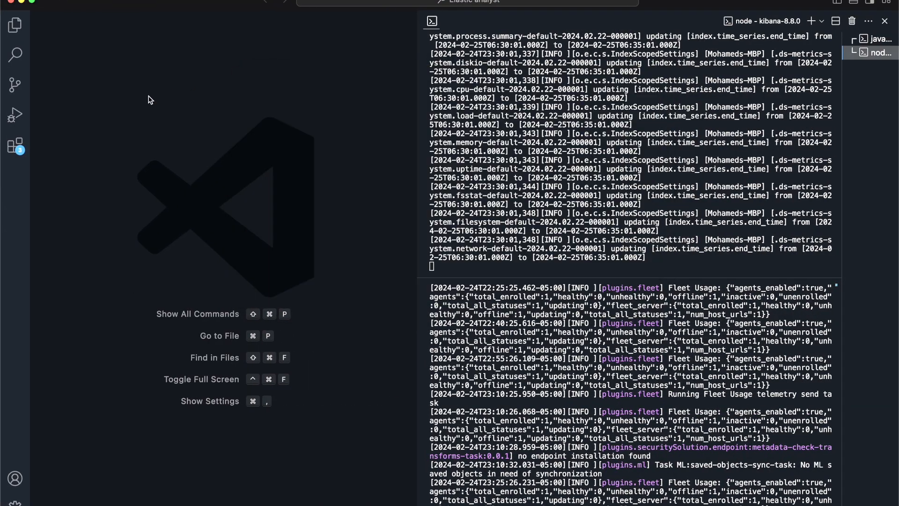
Stop Kibana, locate kibana-8.8.0/config/kibana.yml and add the xpack.encryptedSavedObjects.encryptionKey setting
click(869, 37)
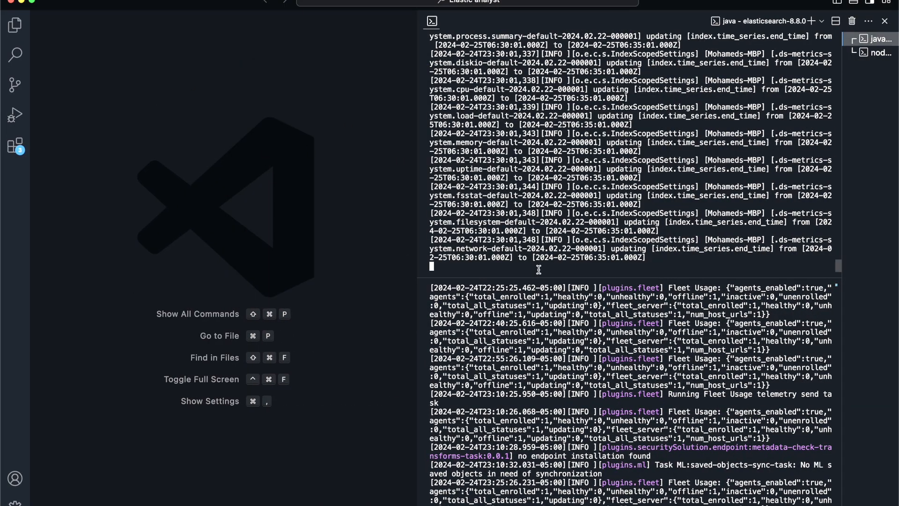
click(873, 50)
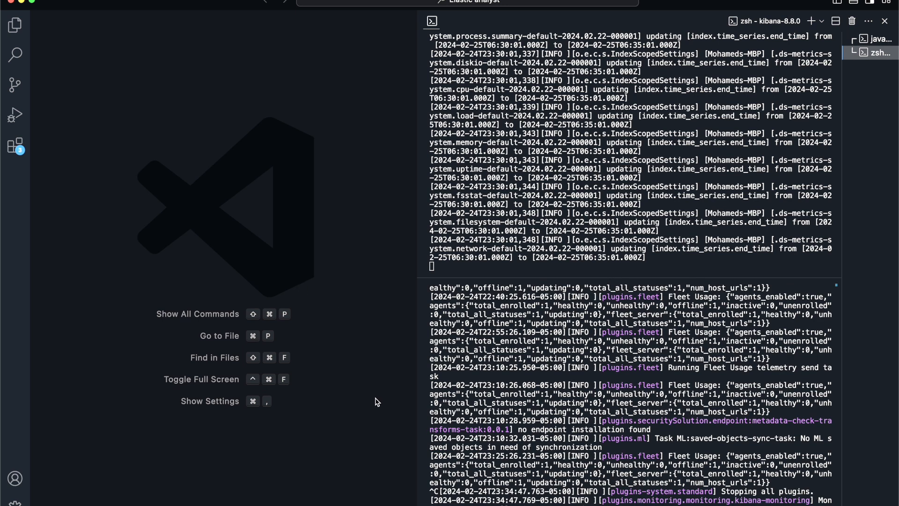
click(15, 24)
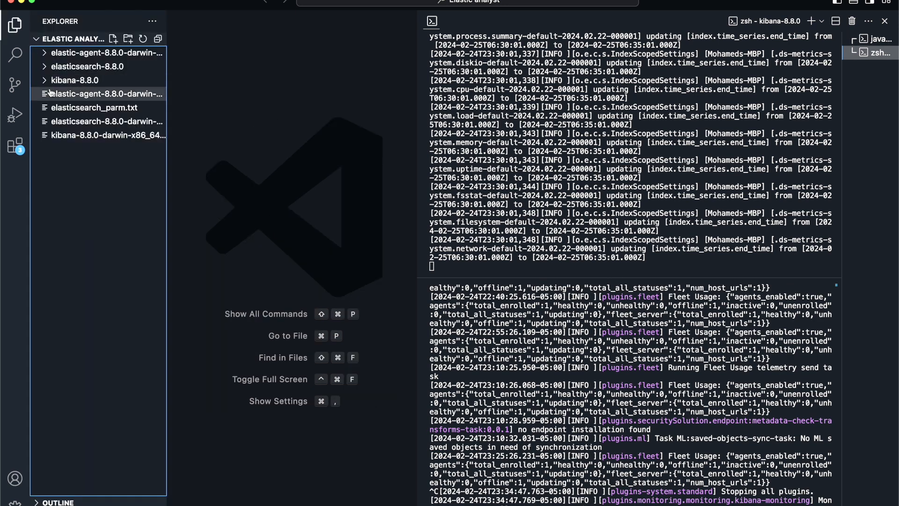
click(73, 80)
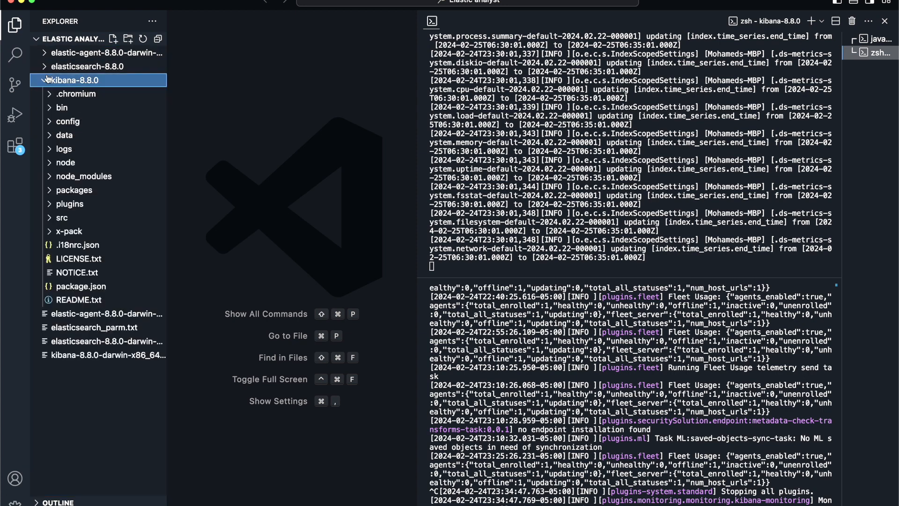
click(67, 121)
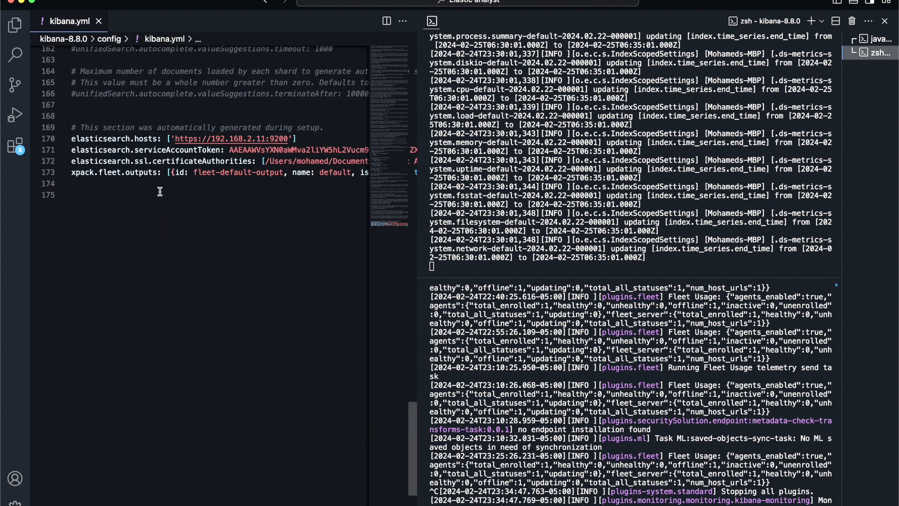
text(xpack.encryptedSavedObjects.encryptionKey)
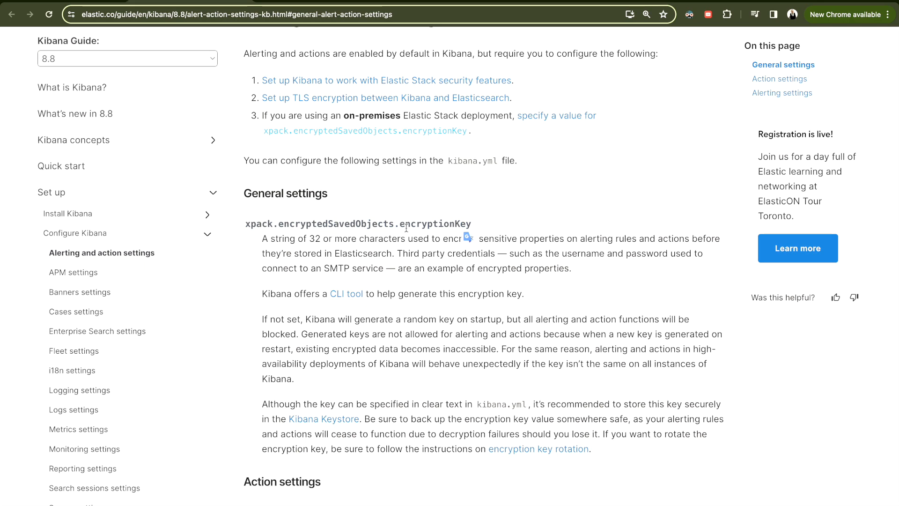
mouse_move(339, 254)
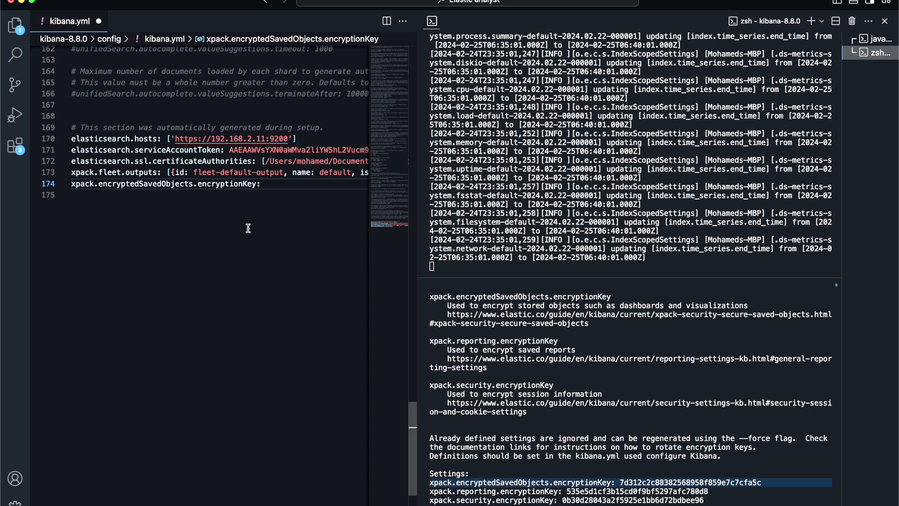
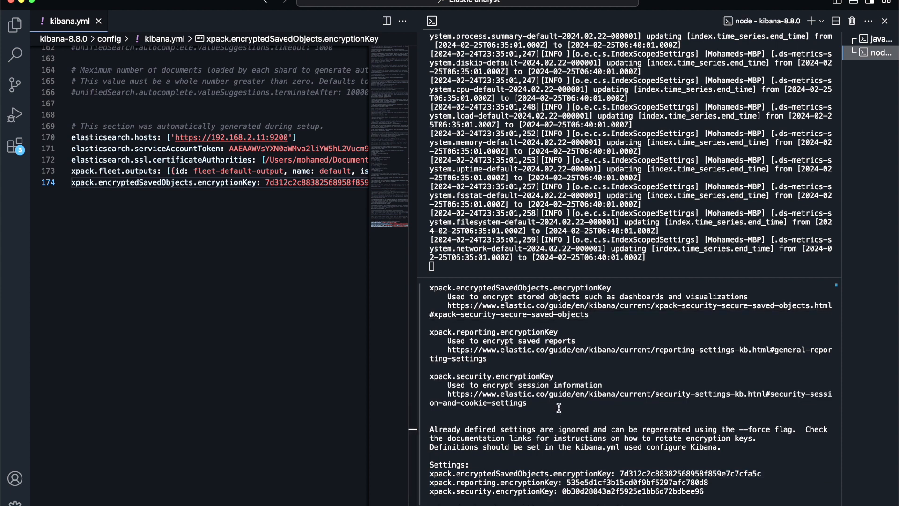
scroll(down, 3)
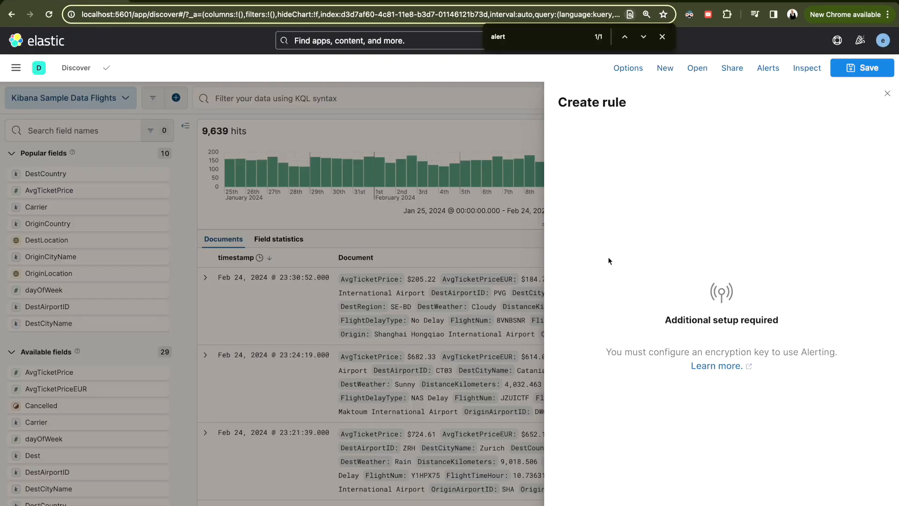
mouse_move(724, 86)
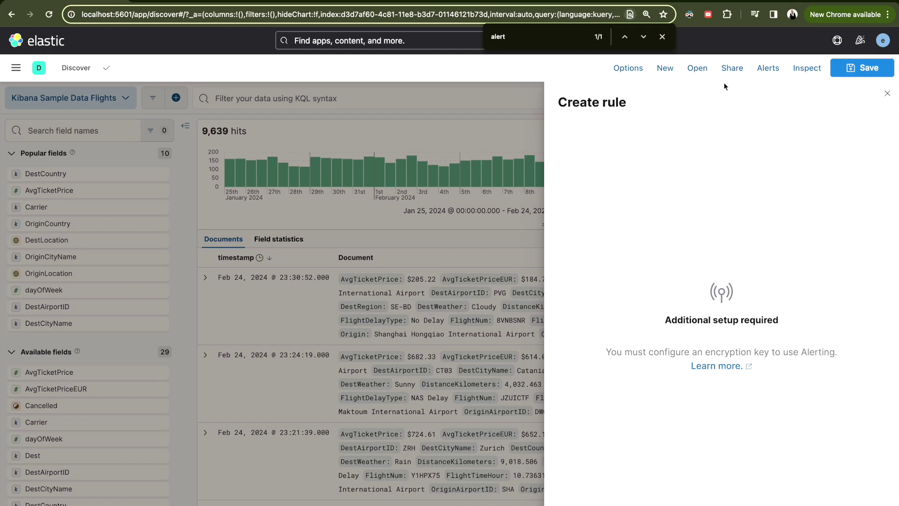
click(888, 92)
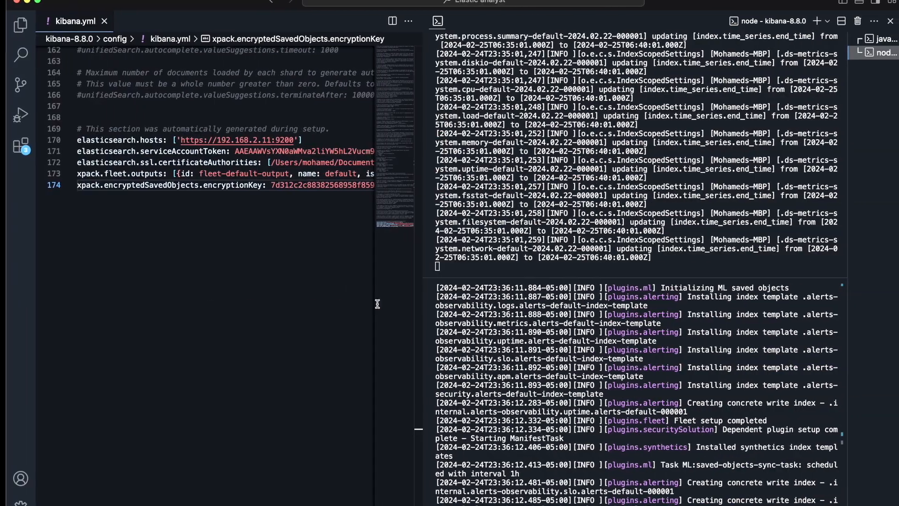
scroll(down, 3)
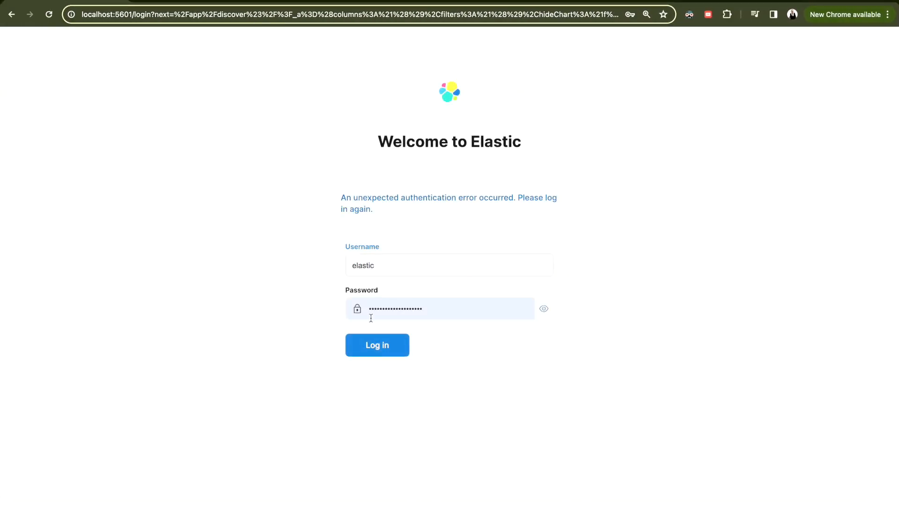
Log back in to Kibana and start a search threshold rule, now showing the Elasticsearch query form
click(377, 345)
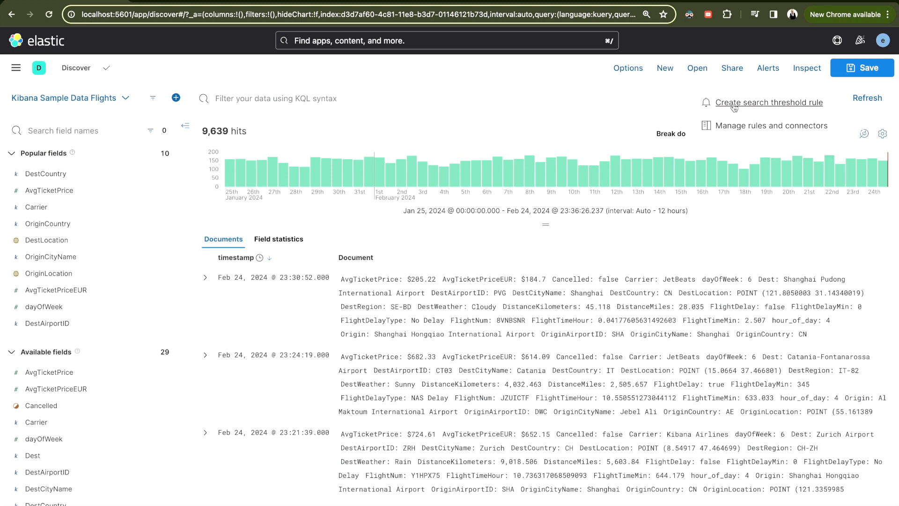
mouse_move(747, 130)
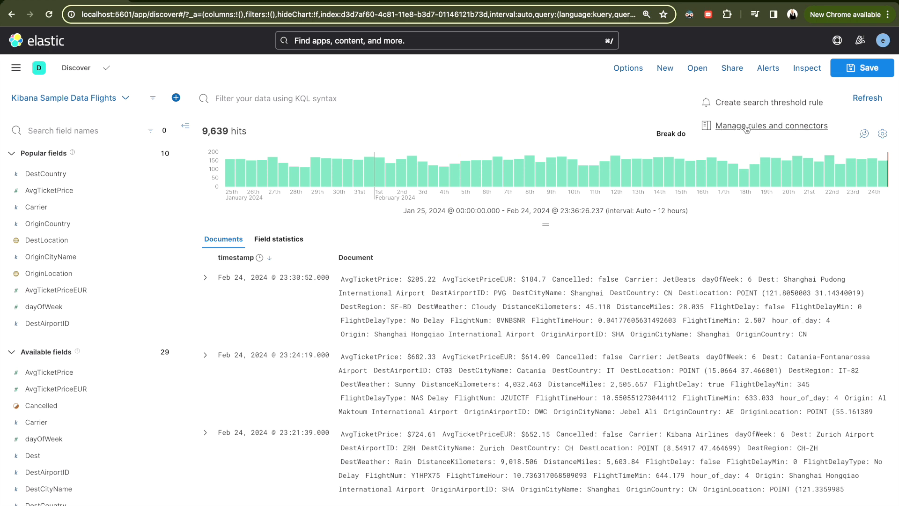
click(768, 102)
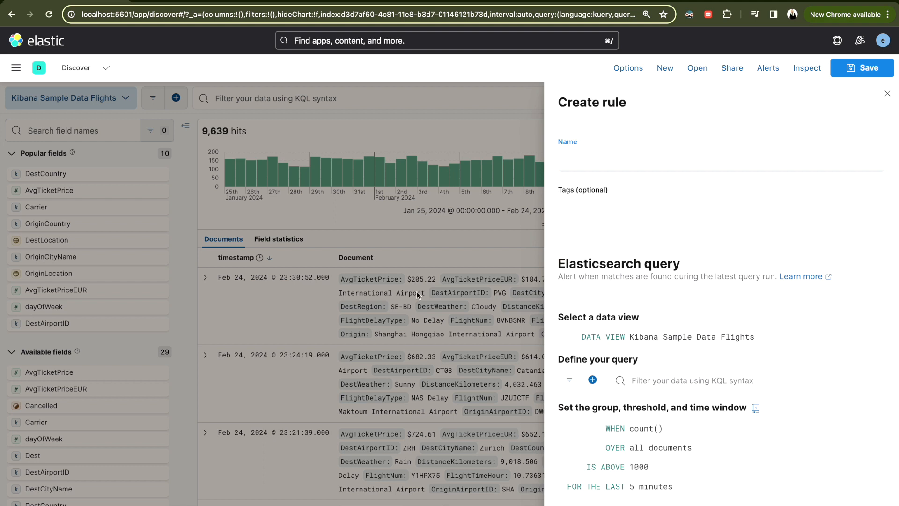
mouse_move(596, 296)
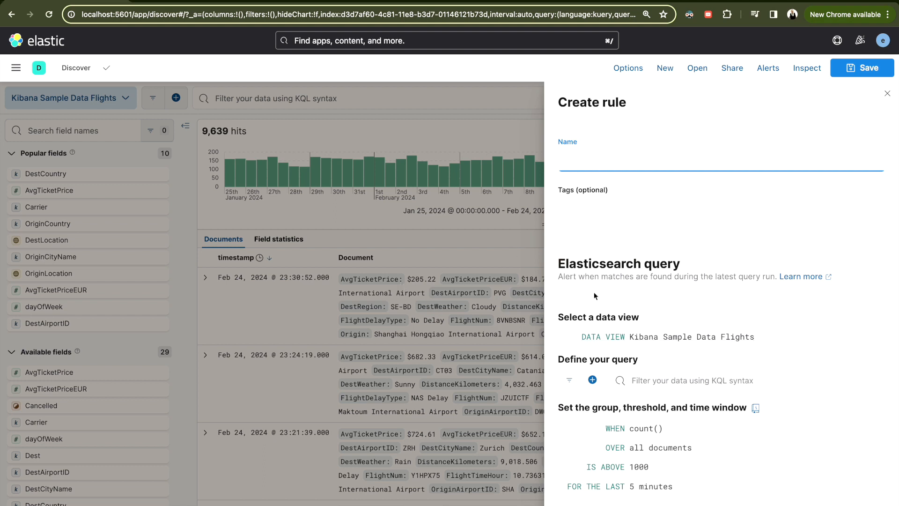
mouse_move(718, 85)
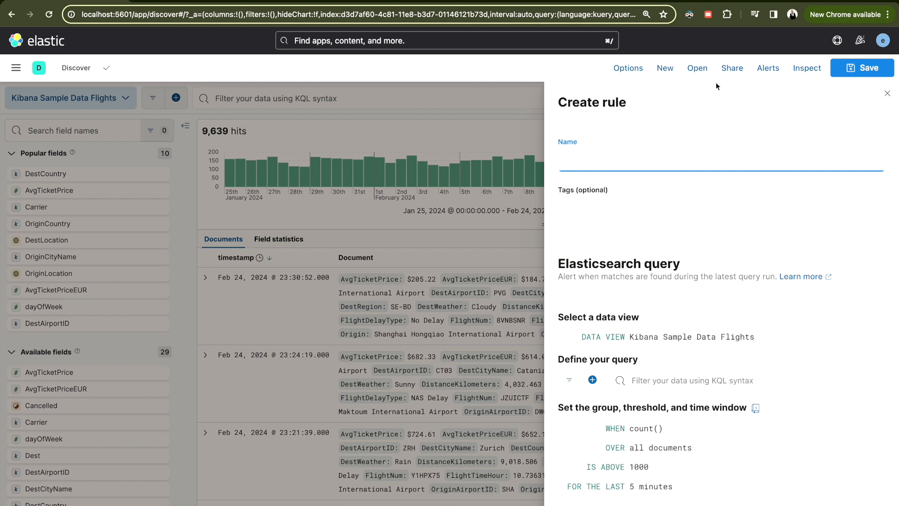
mouse_move(338, 130)
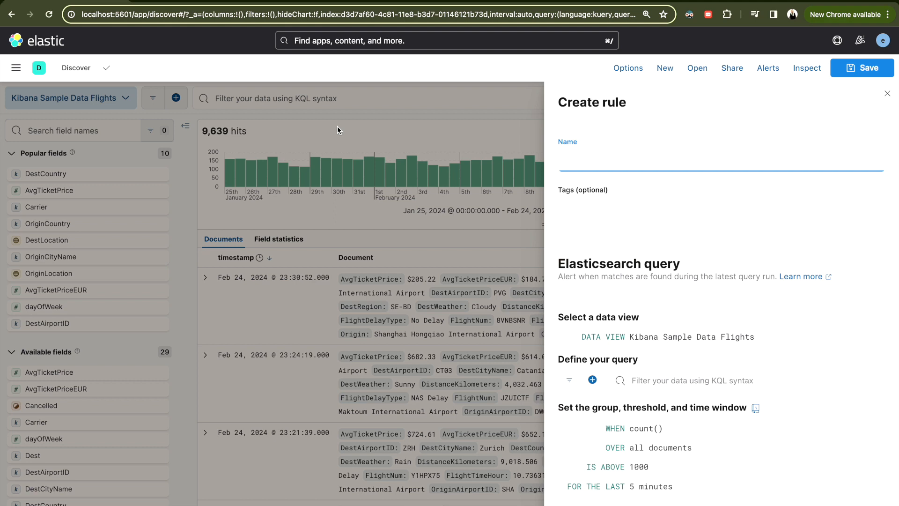
mouse_move(348, 139)
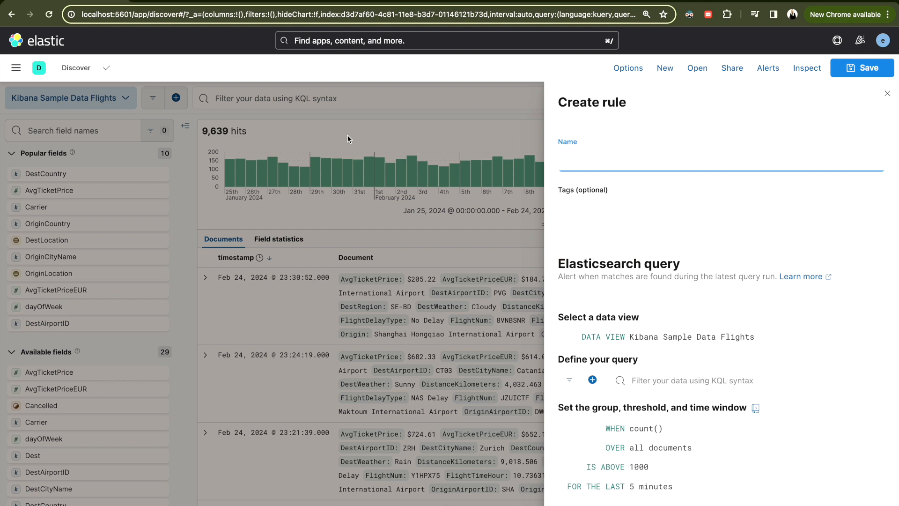
mouse_move(539, 184)
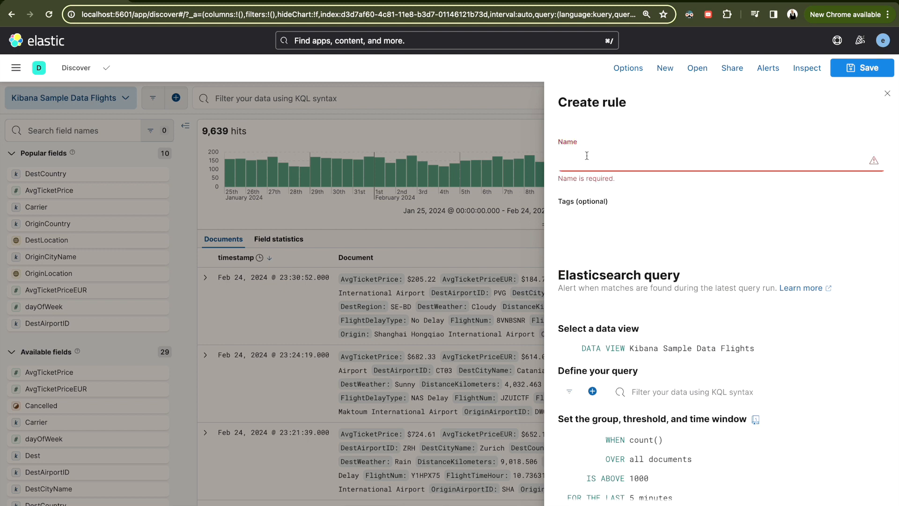
Name the rule topic3_4 and look up the data view selector
text(topic 3.4)
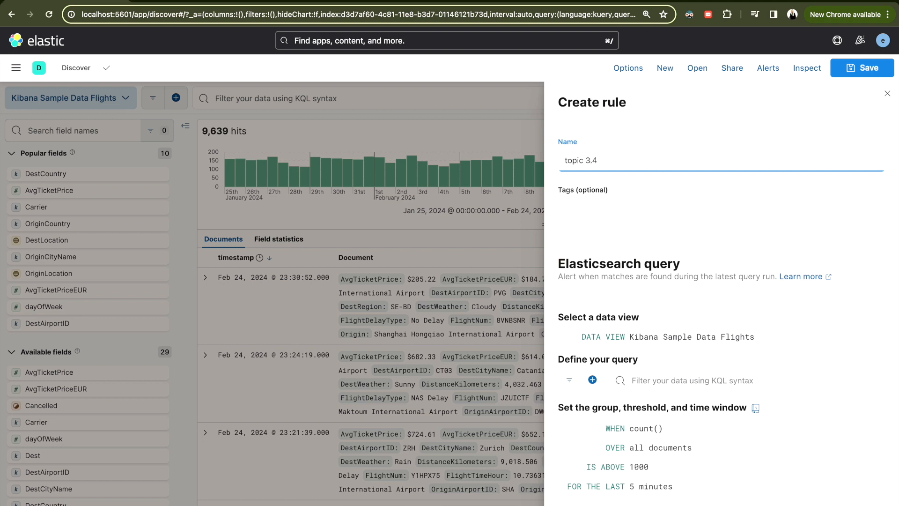
key(Backspace)
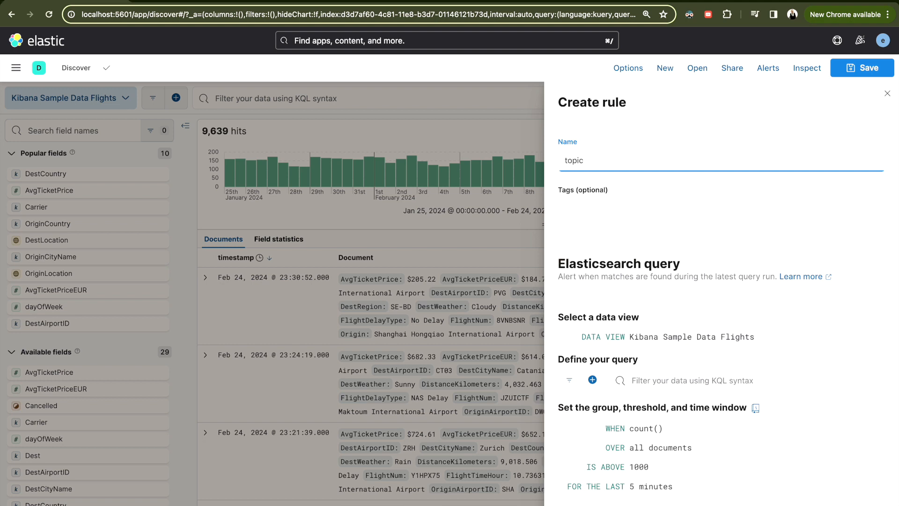
text(3_4)
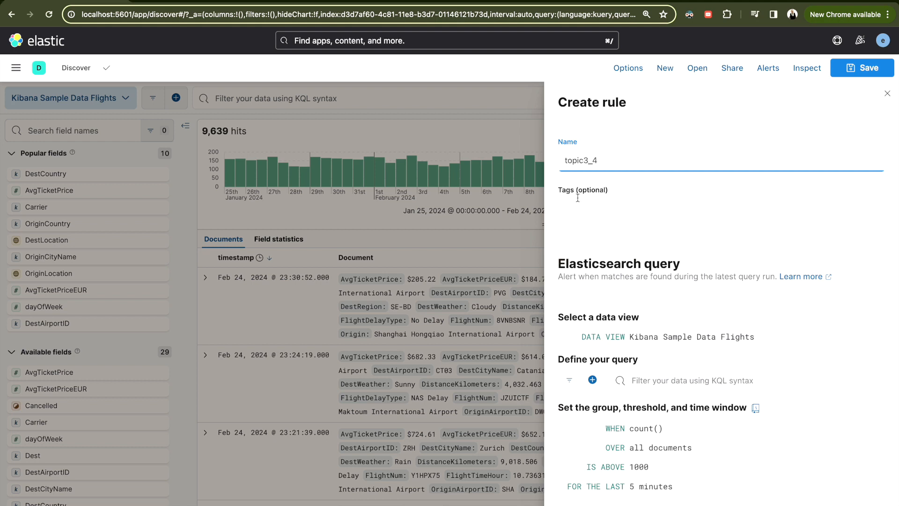
text(dev)
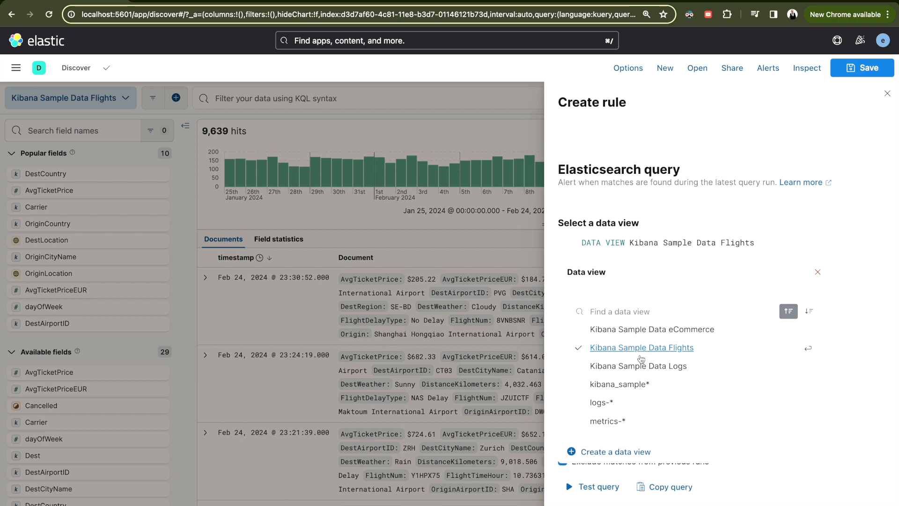
Keep the Flights data view and filter the query to Dest is Abu Dhabi International Airport
click(641, 346)
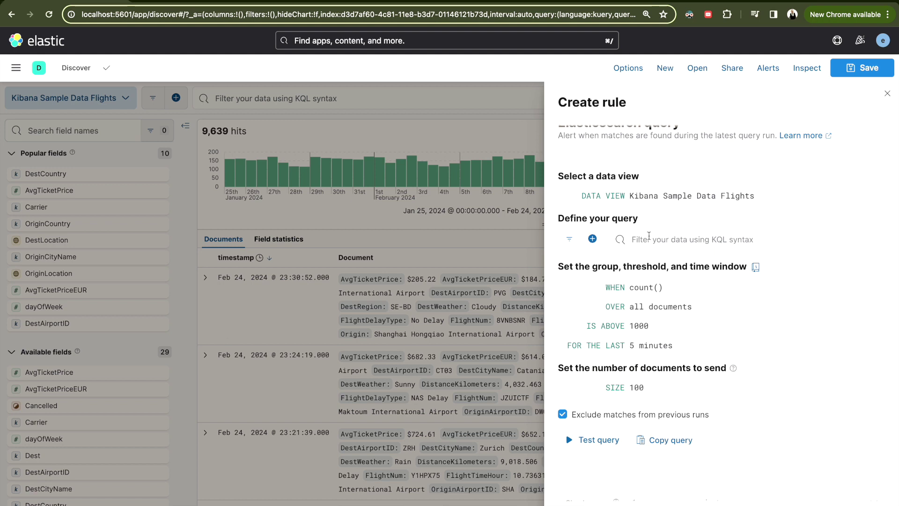
click(592, 238)
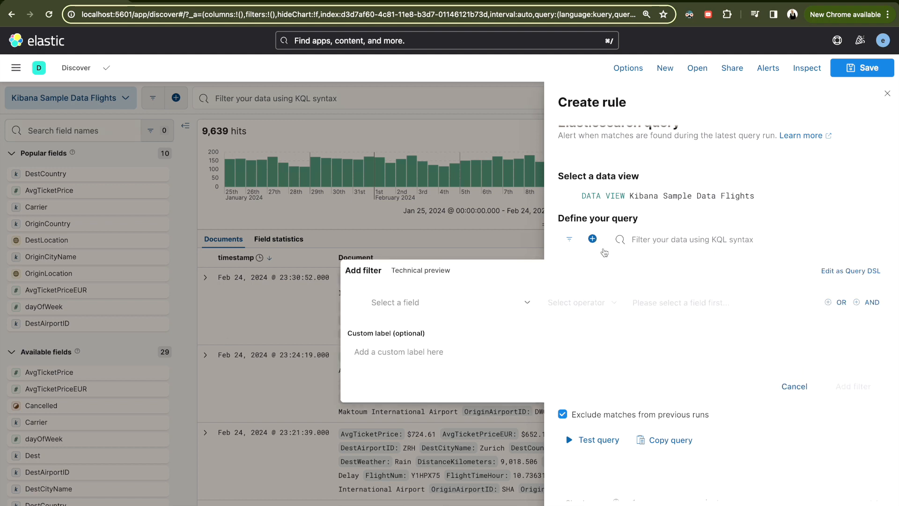
text(des)
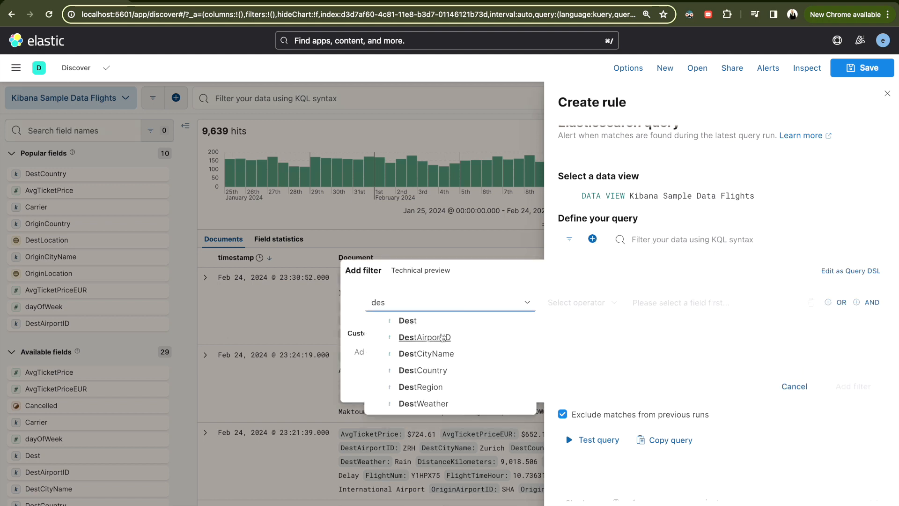
click(408, 321)
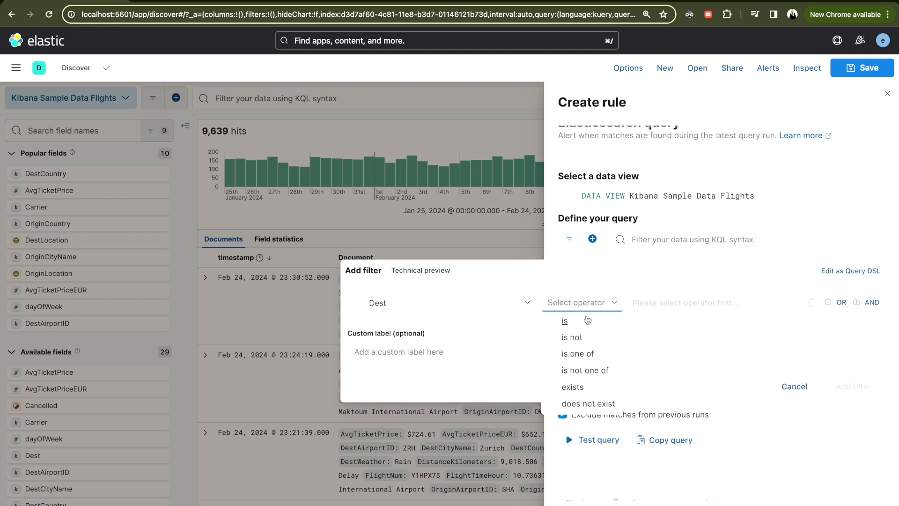
click(564, 320)
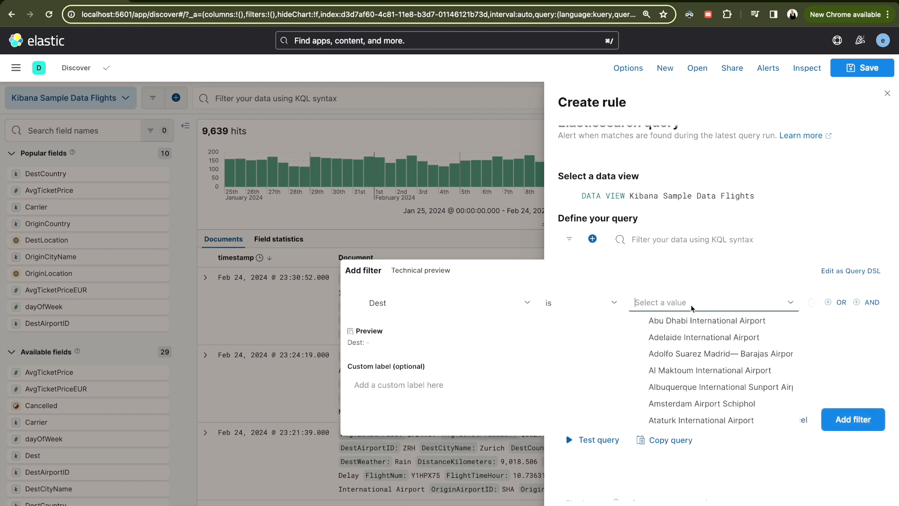
text(n)
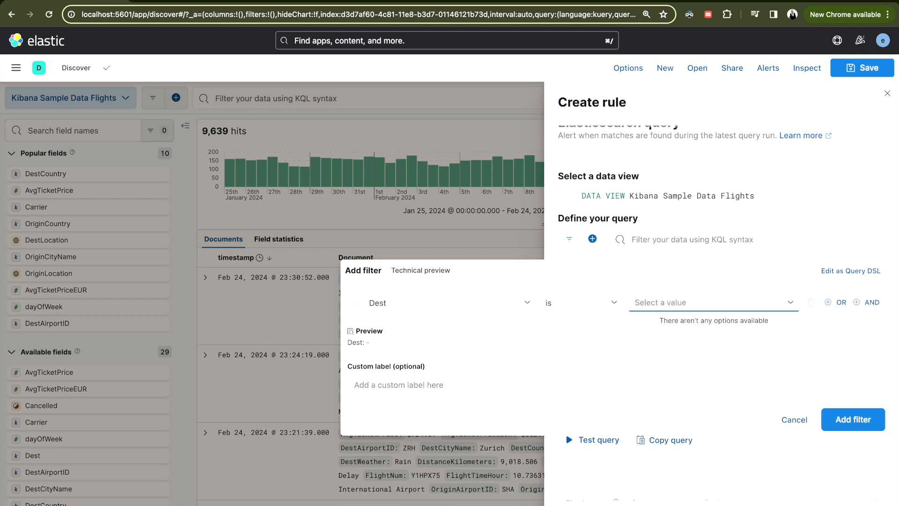
text(Abu Dhabi International Airport)
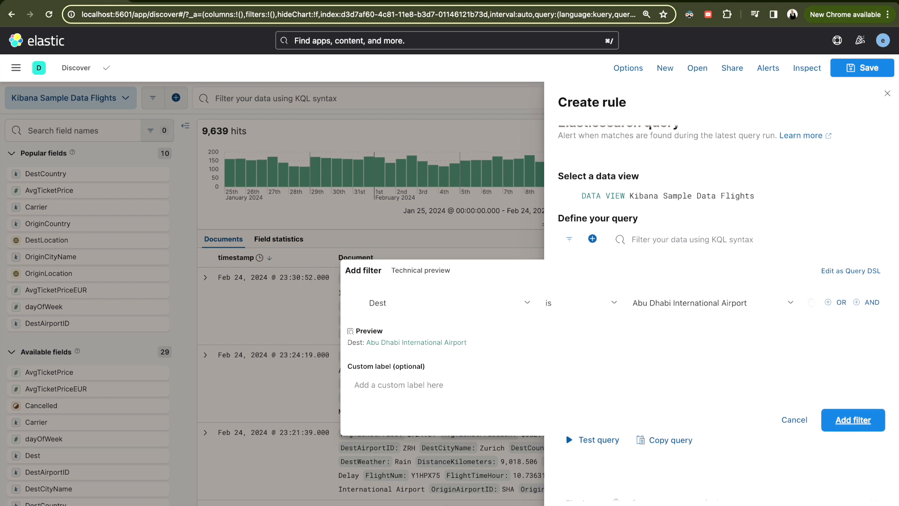
click(706, 240)
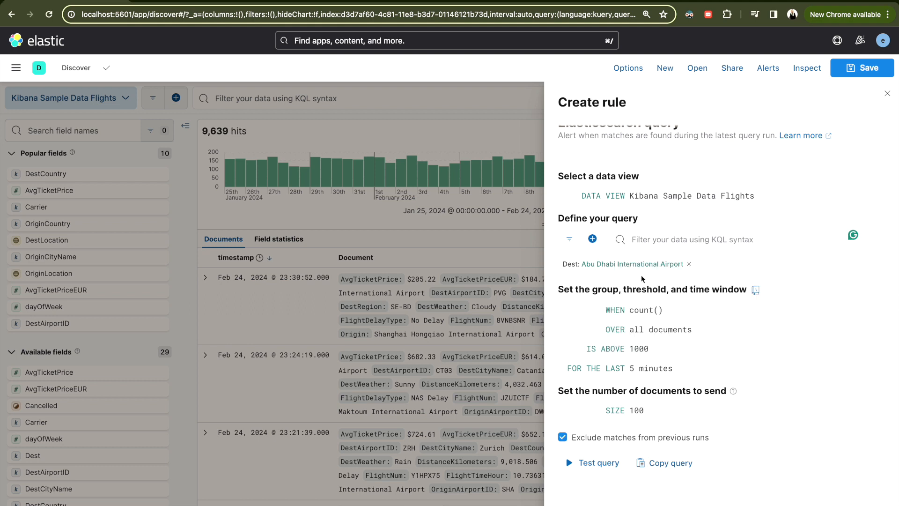
Review the threshold grouping options and keep the count over all documents
scroll(down, 3)
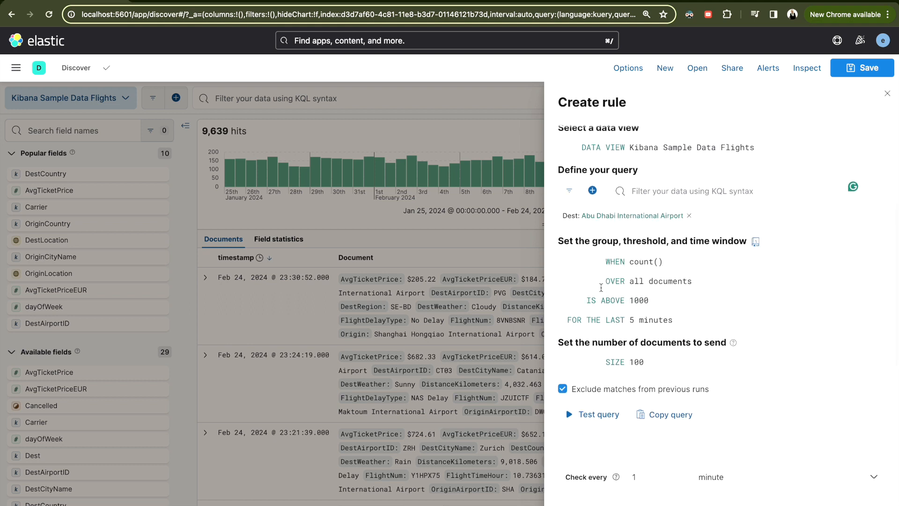
scroll(down, 3)
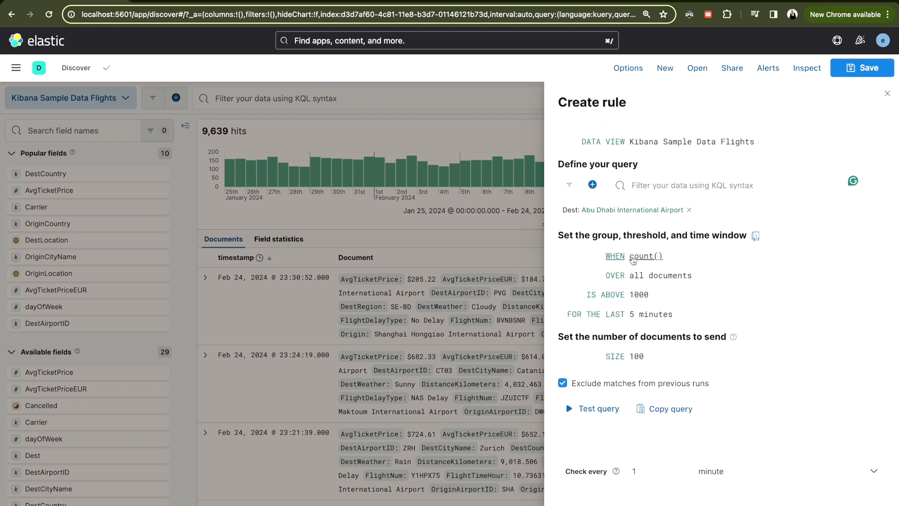
click(645, 255)
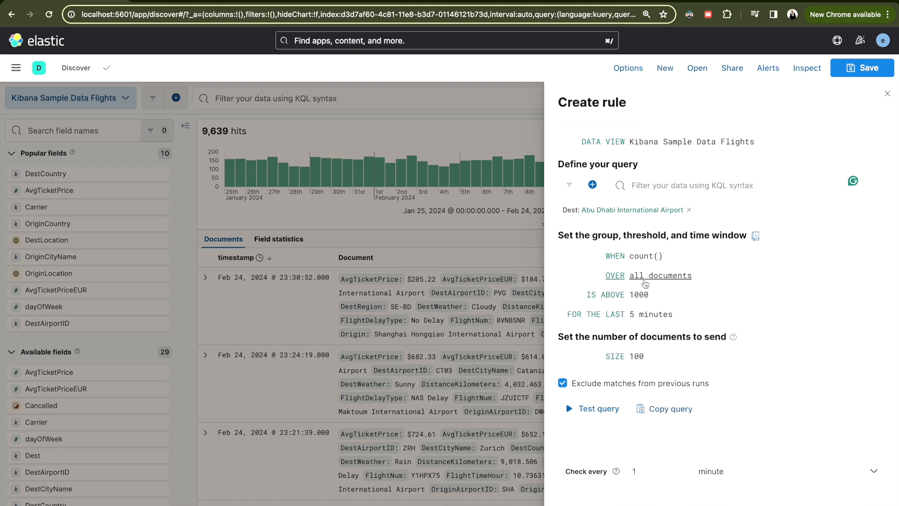
click(660, 275)
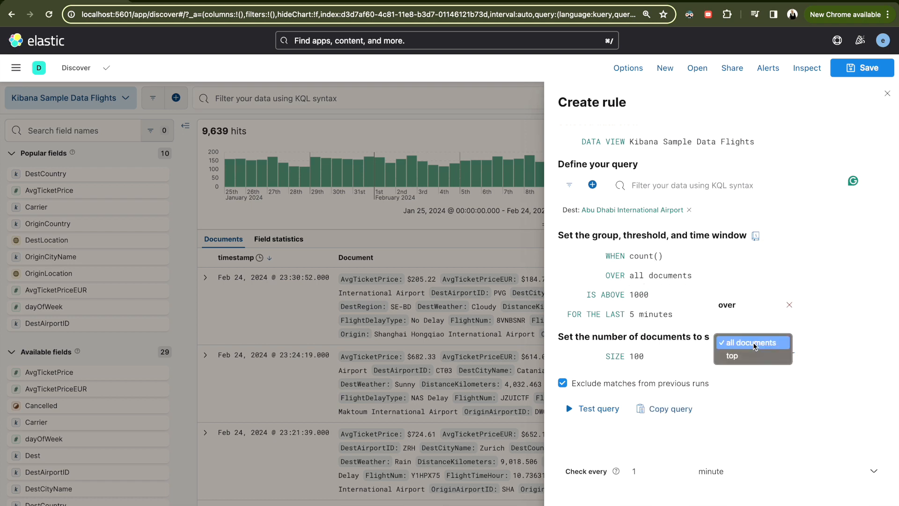
click(749, 343)
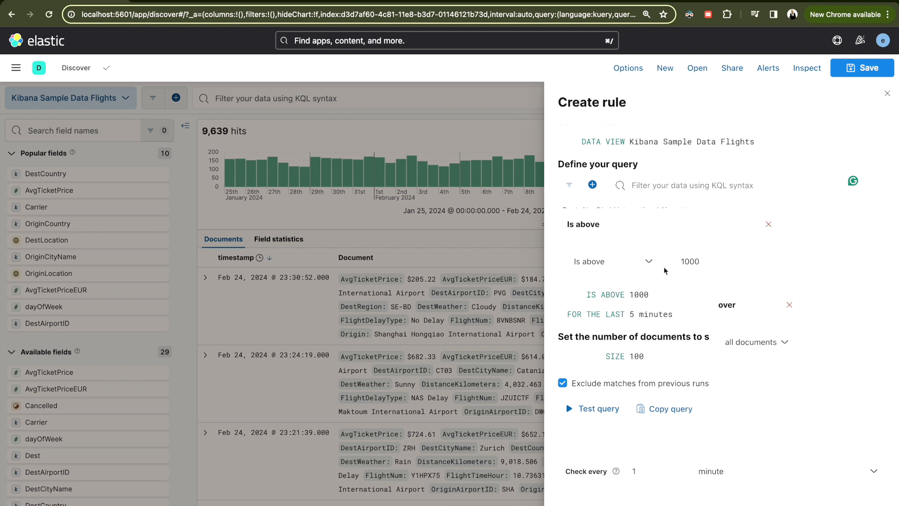
Try the 'is between' comparator, then settle on count is above 1000
click(613, 262)
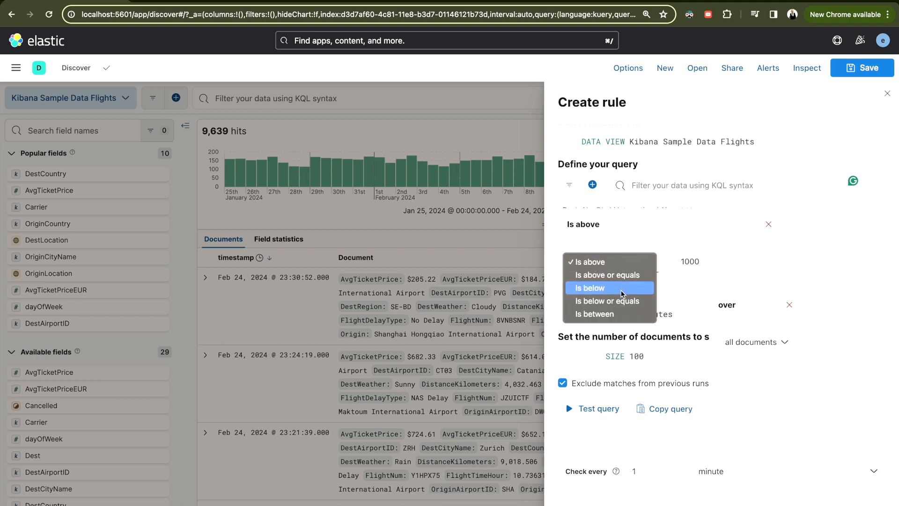
mouse_move(622, 300)
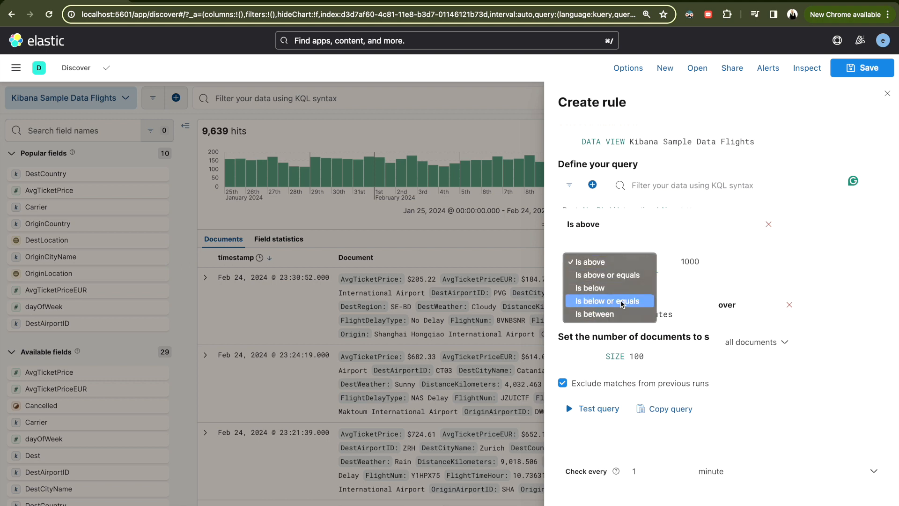
click(594, 314)
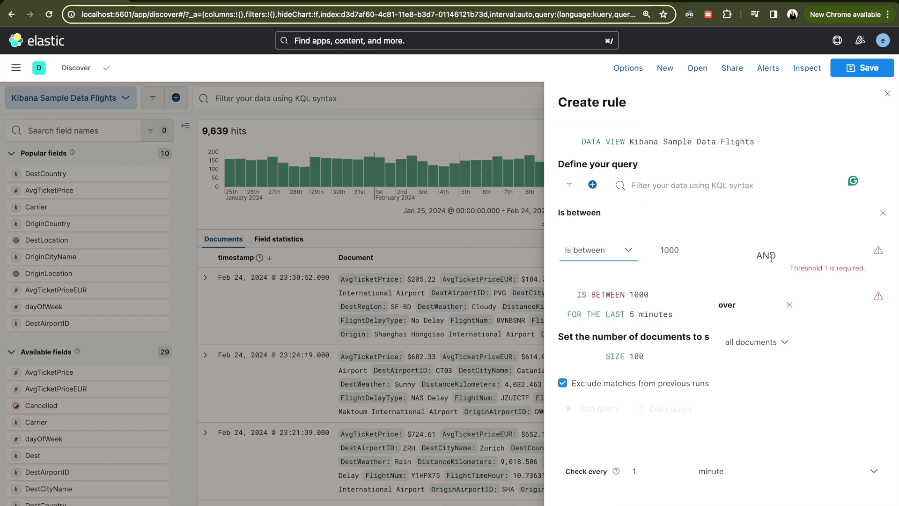
click(597, 250)
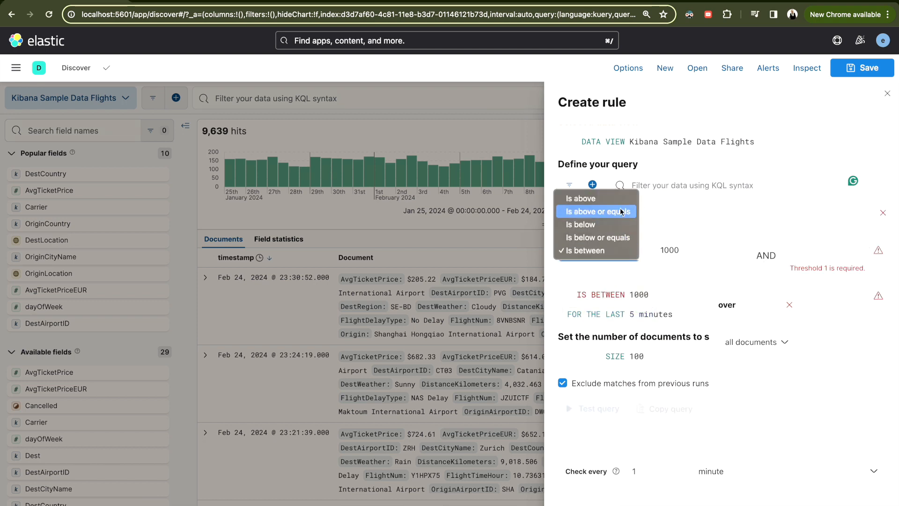
click(580, 199)
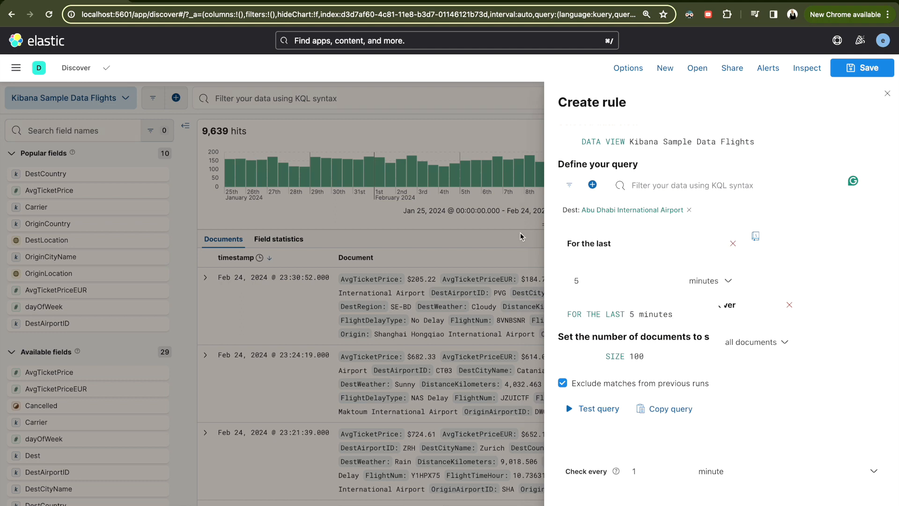
mouse_move(421, 185)
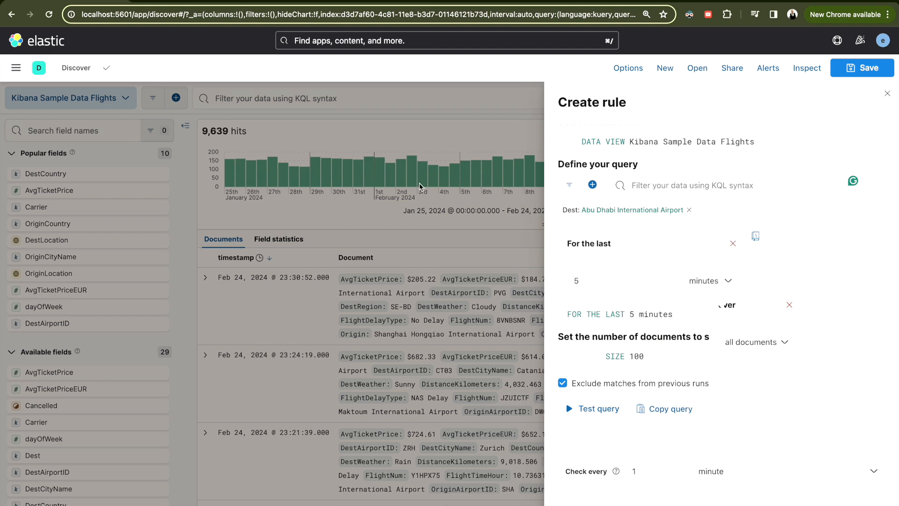
Change the rule's time window from the last 5 minutes to the last 5 days
click(704, 281)
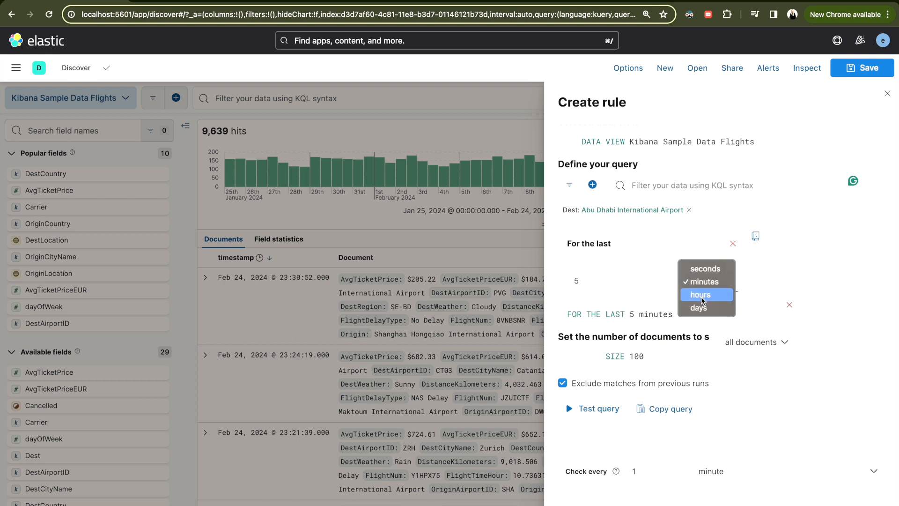
click(698, 307)
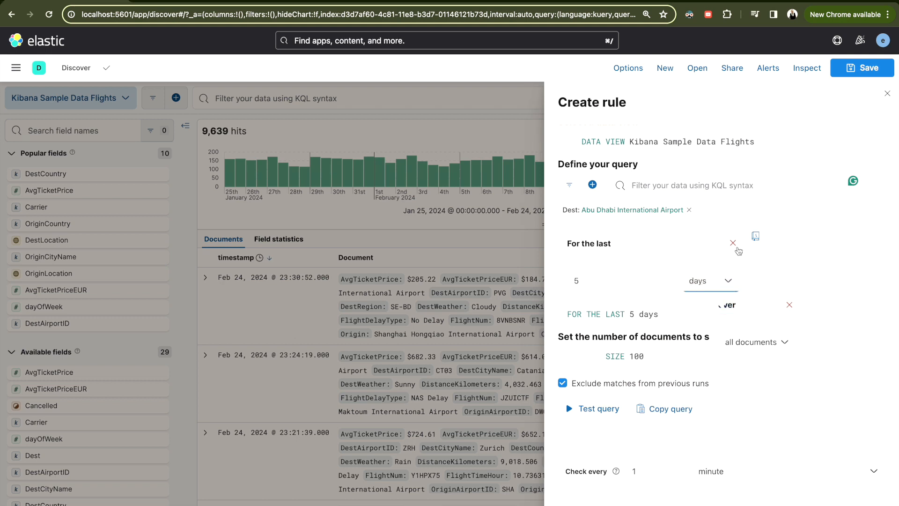
click(732, 243)
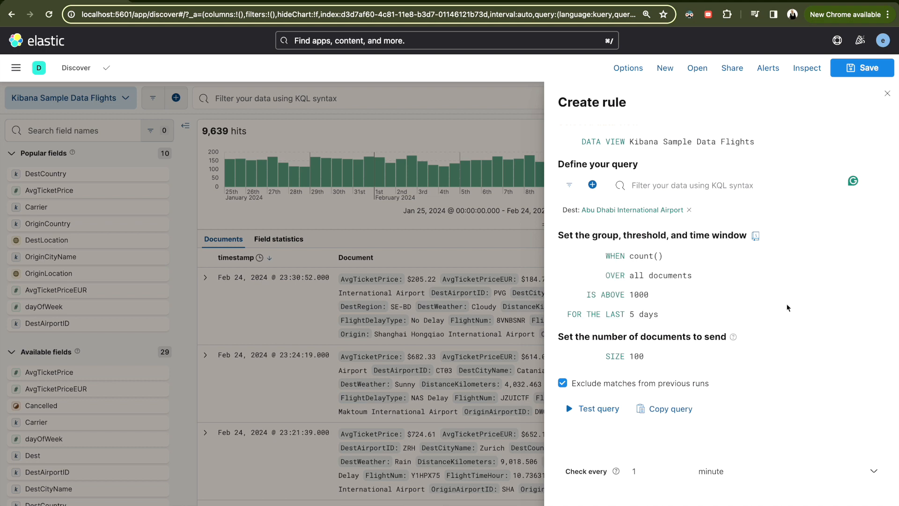
Test the rule query, matching 1 document in the last 5 days, then head to Dev Tools
scroll(down, 3)
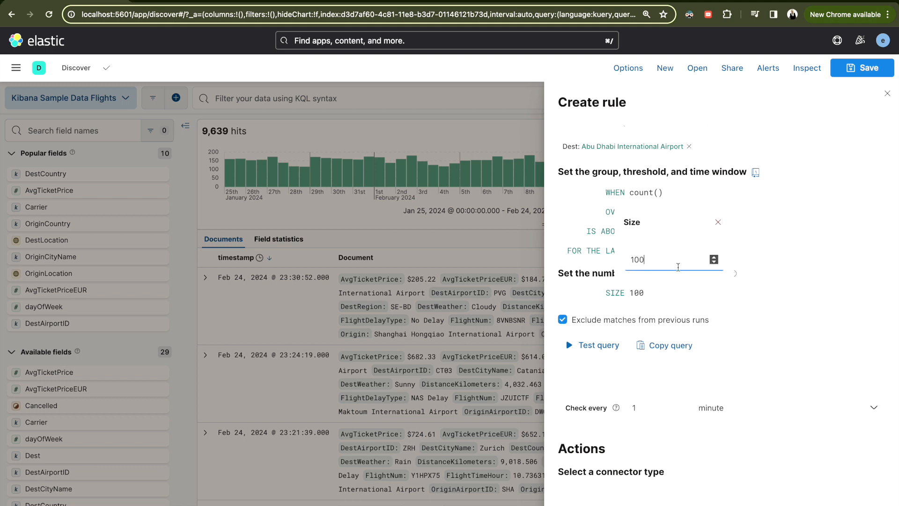
mouse_move(759, 278)
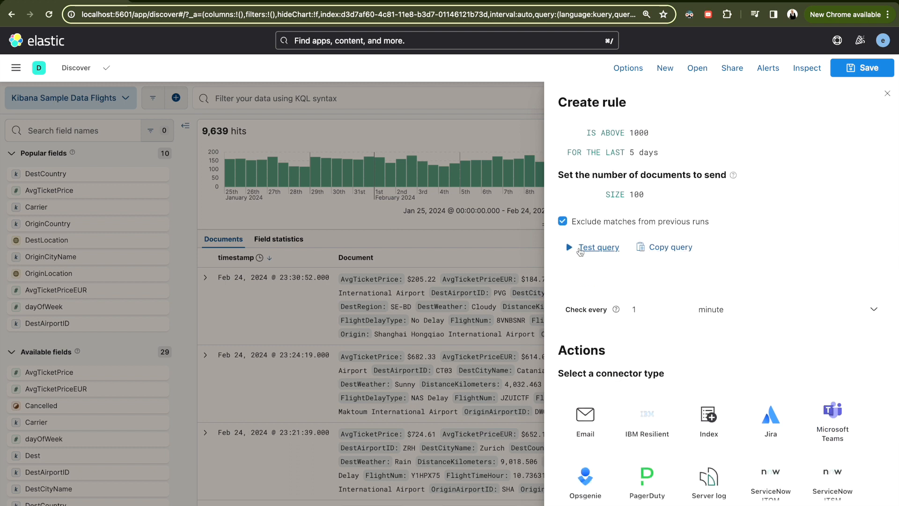
click(598, 247)
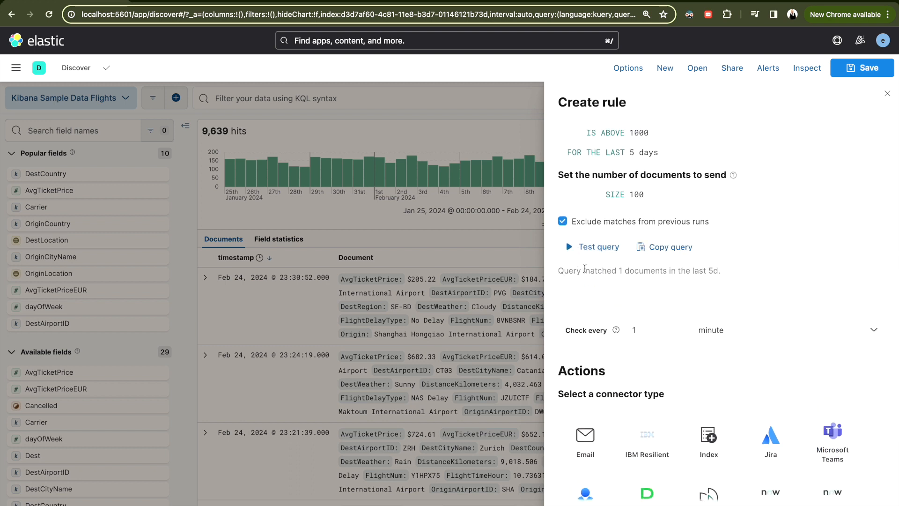
mouse_move(628, 274)
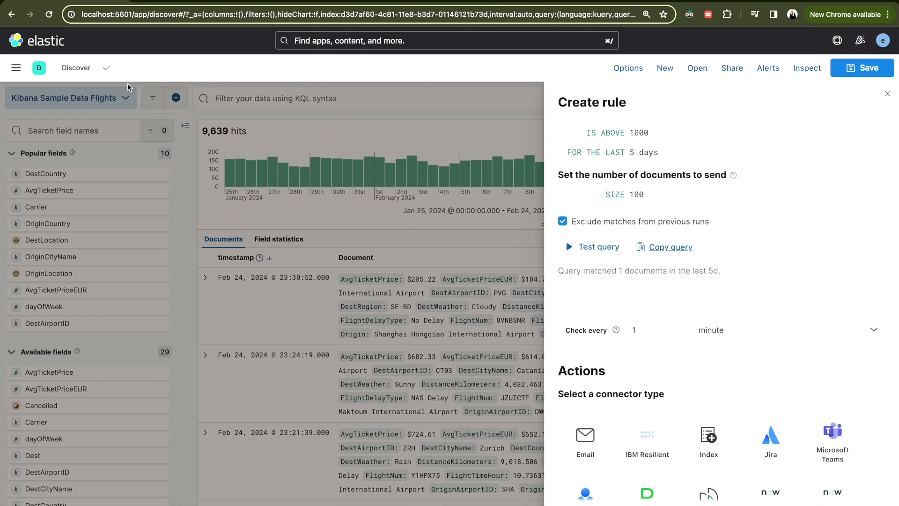
click(16, 67)
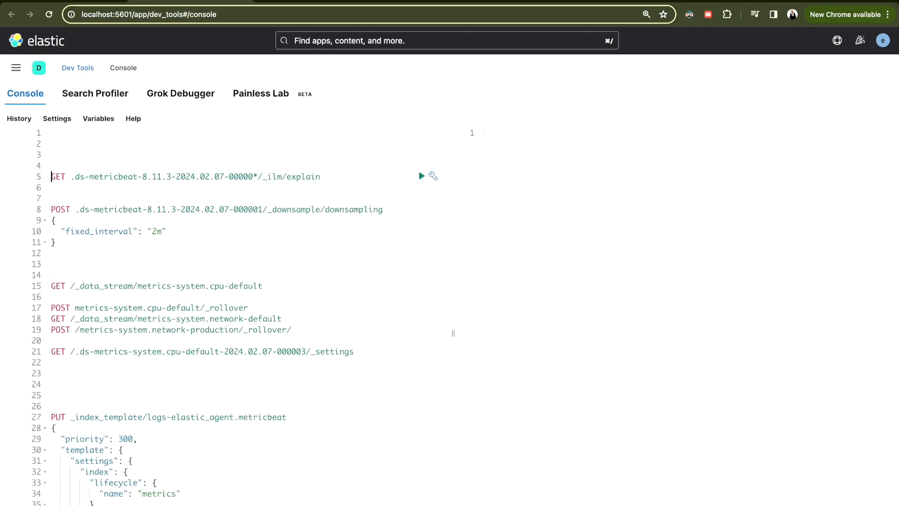
Scroll the rule form while the navigation menu is showing over Discover
scroll(down, 3)
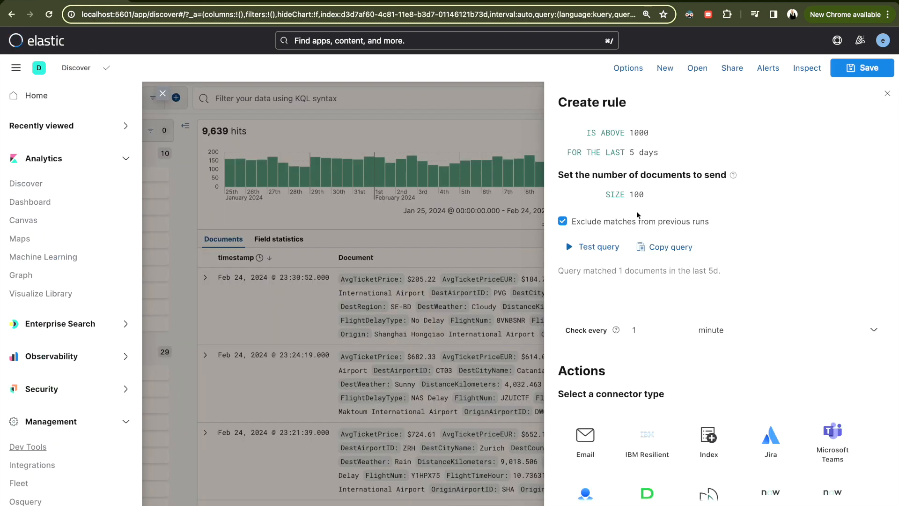
Change the rule's Check every interval from 1 minute to 1 day
scroll(down, 3)
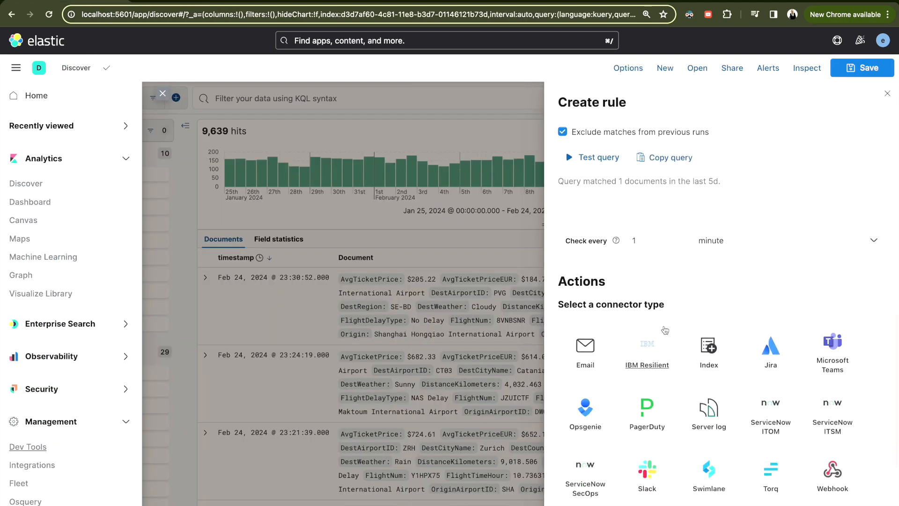
mouse_move(704, 304)
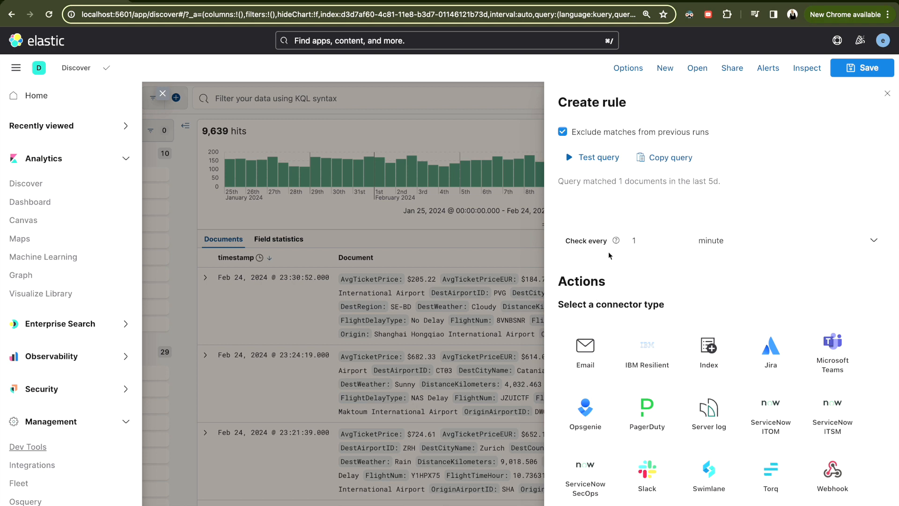
mouse_move(624, 252)
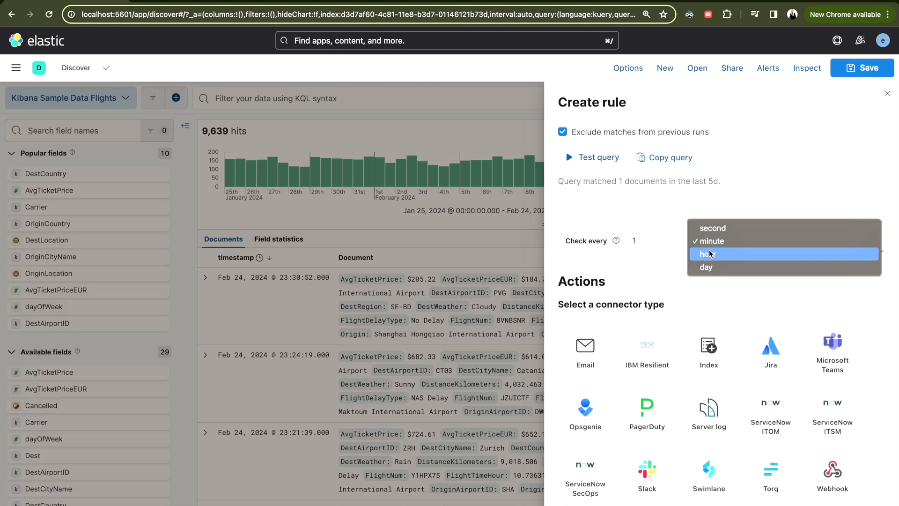
click(707, 267)
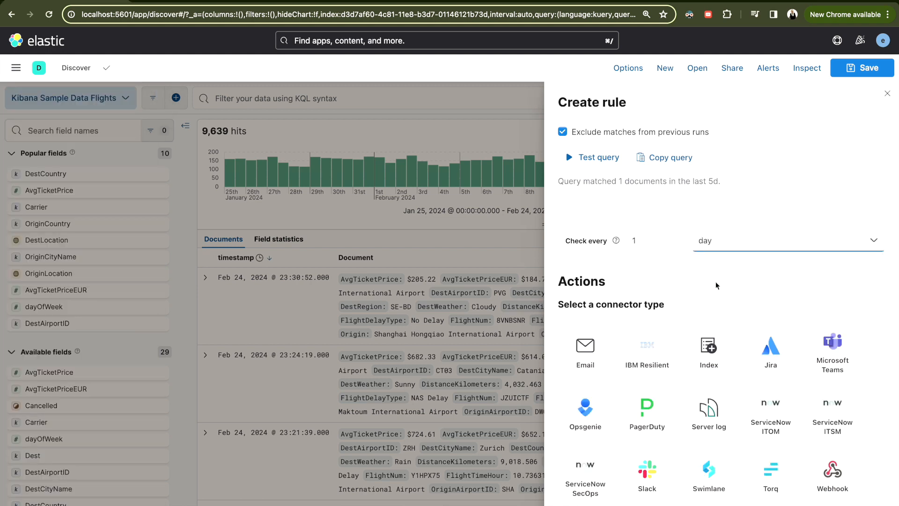
Scroll the rule form down to the Actions connector-type grid ending with xMatters
scroll(down, 3)
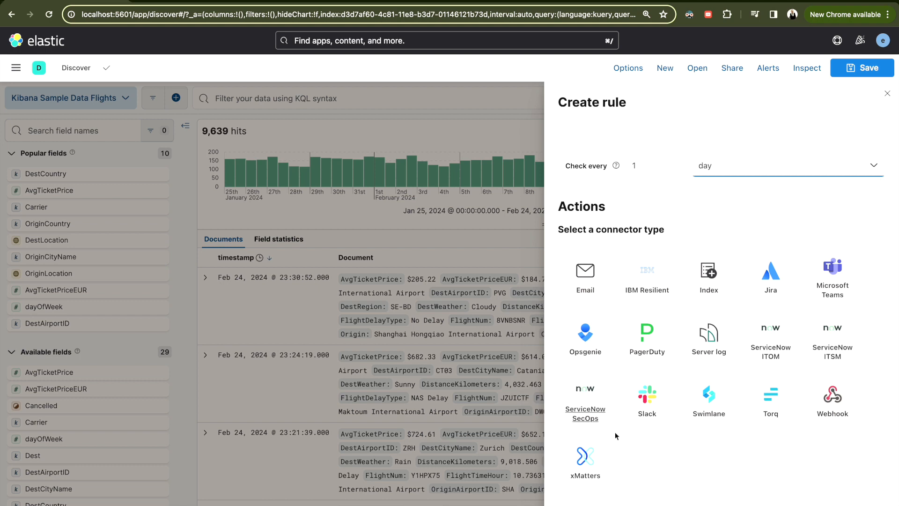
mouse_move(699, 341)
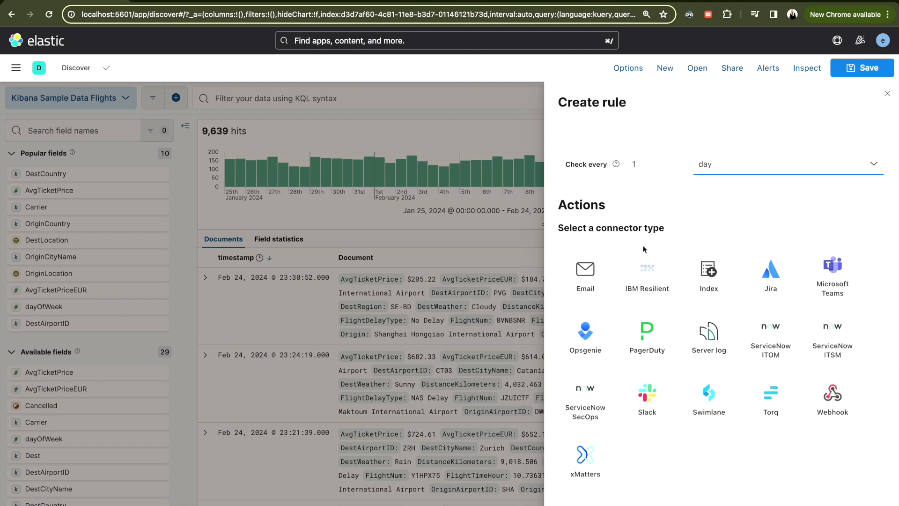
mouse_move(590, 267)
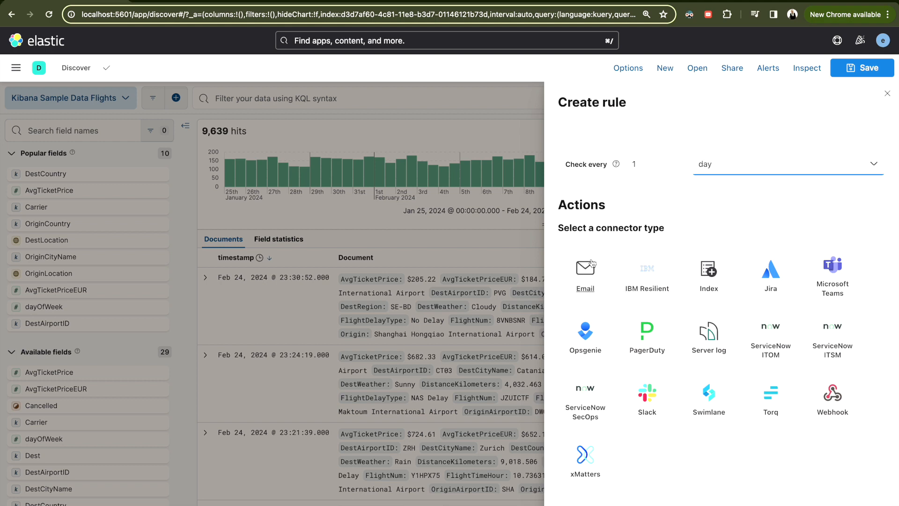
mouse_move(586, 276)
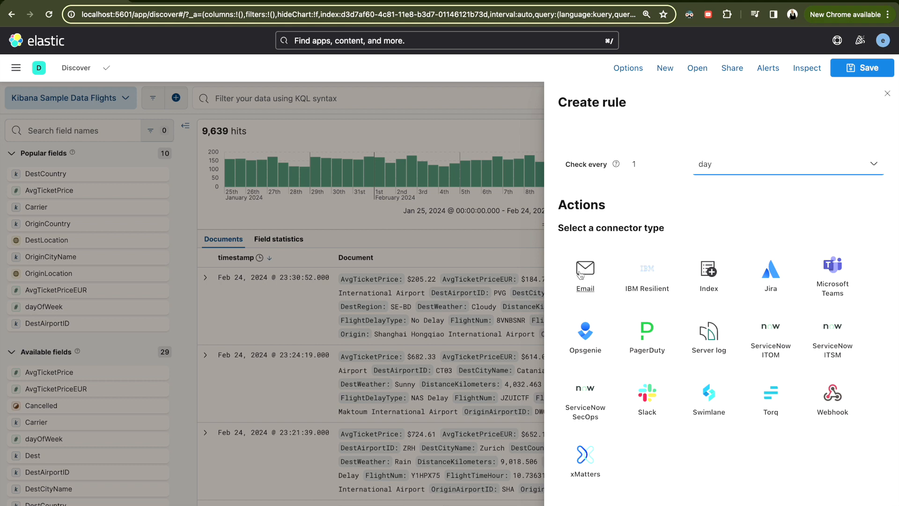
mouse_move(631, 272)
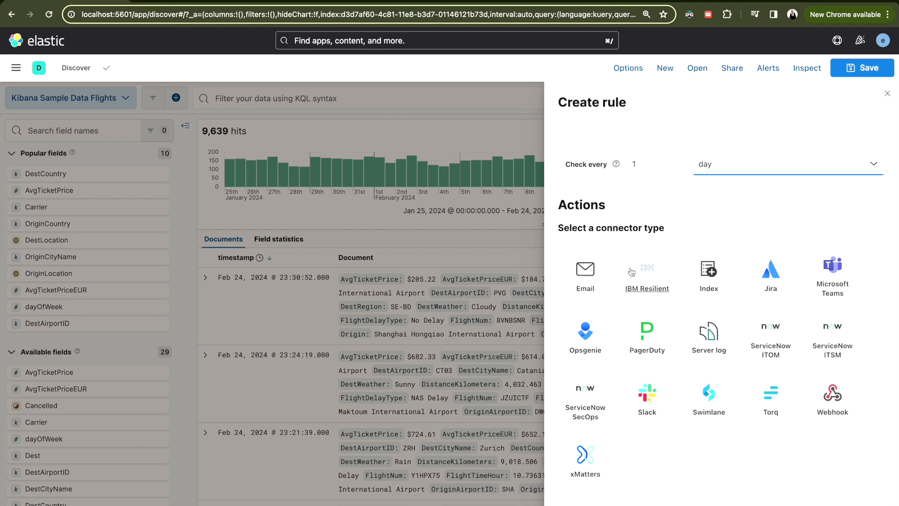
mouse_move(661, 272)
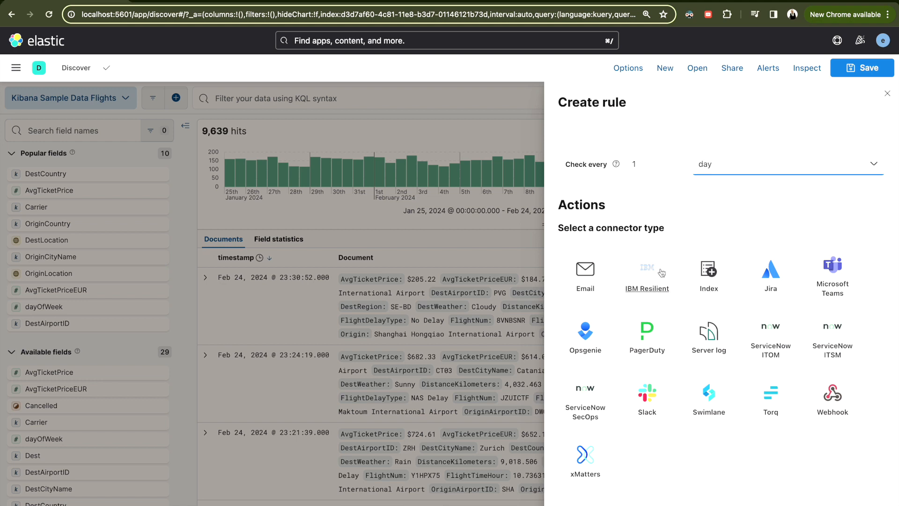
mouse_move(643, 298)
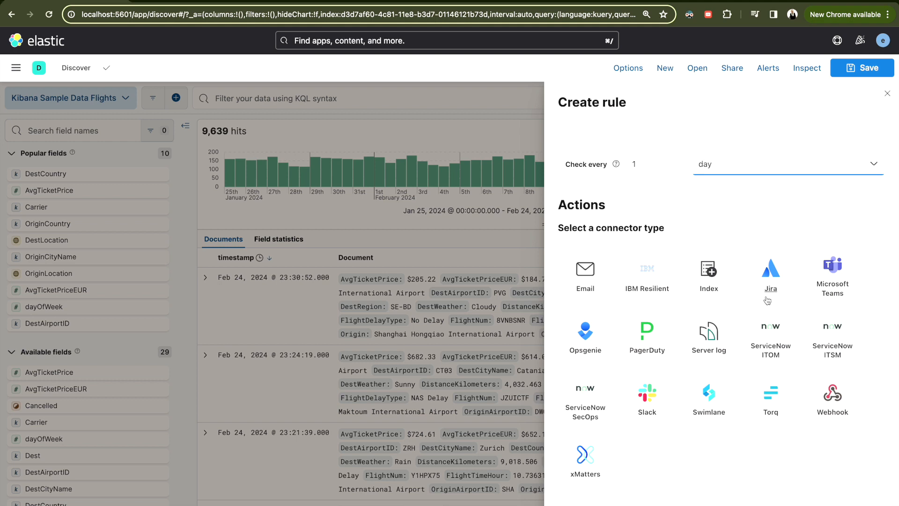
mouse_move(647, 395)
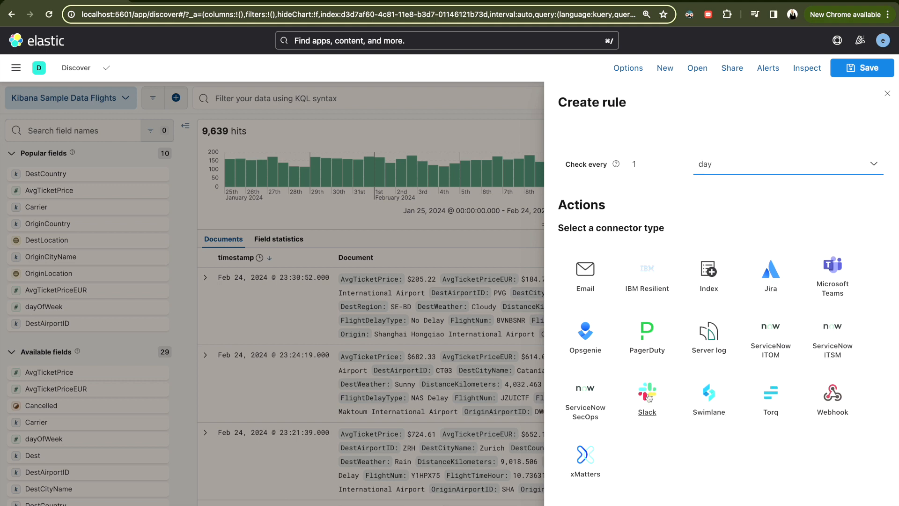
mouse_move(599, 272)
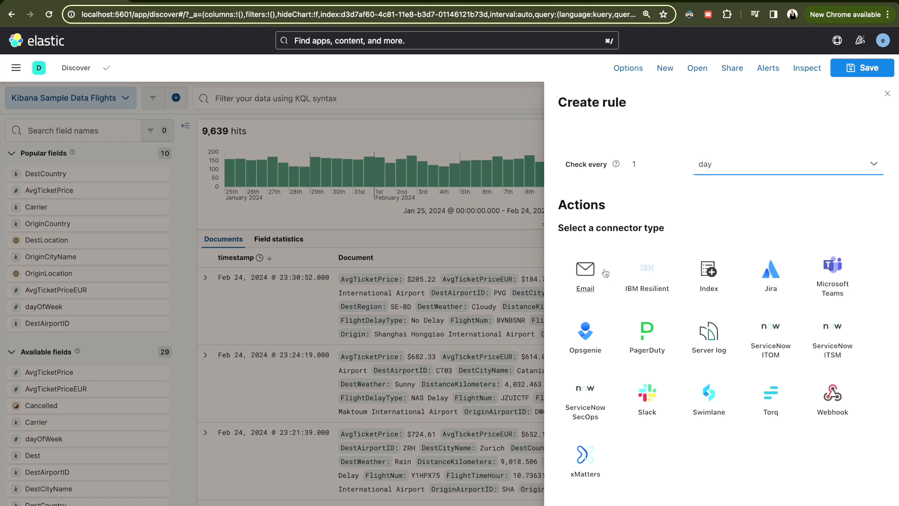
mouse_move(768, 317)
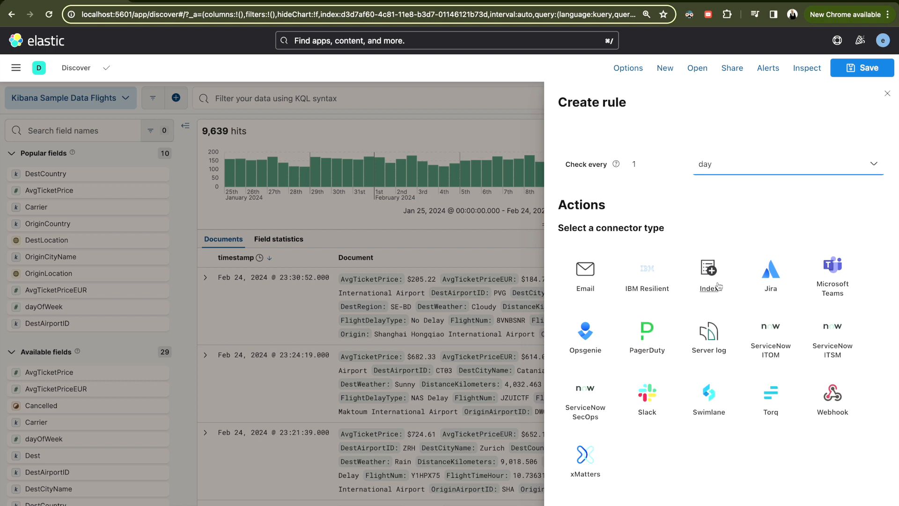
mouse_move(671, 279)
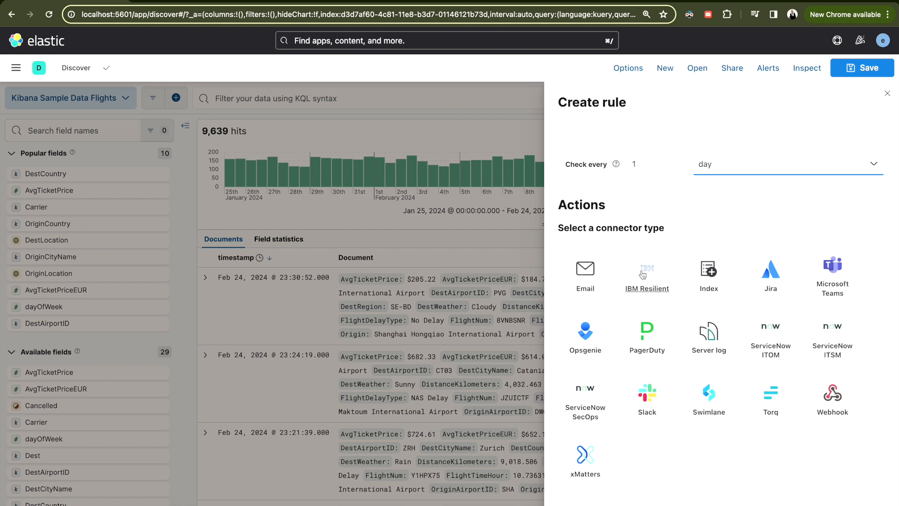
mouse_move(648, 392)
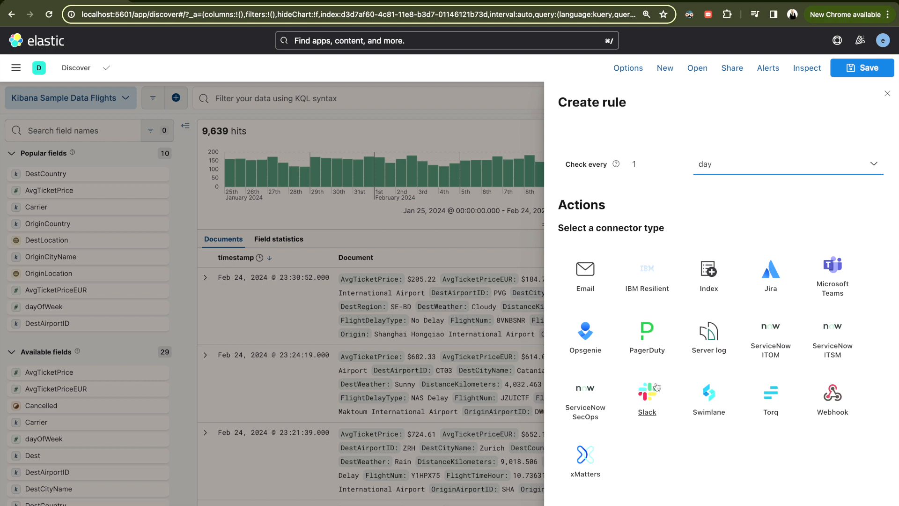
mouse_move(680, 340)
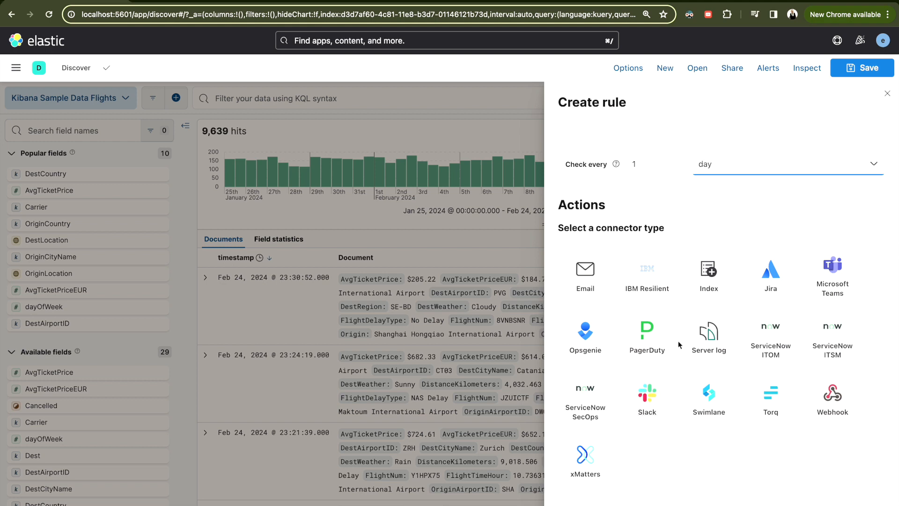
mouse_move(689, 330)
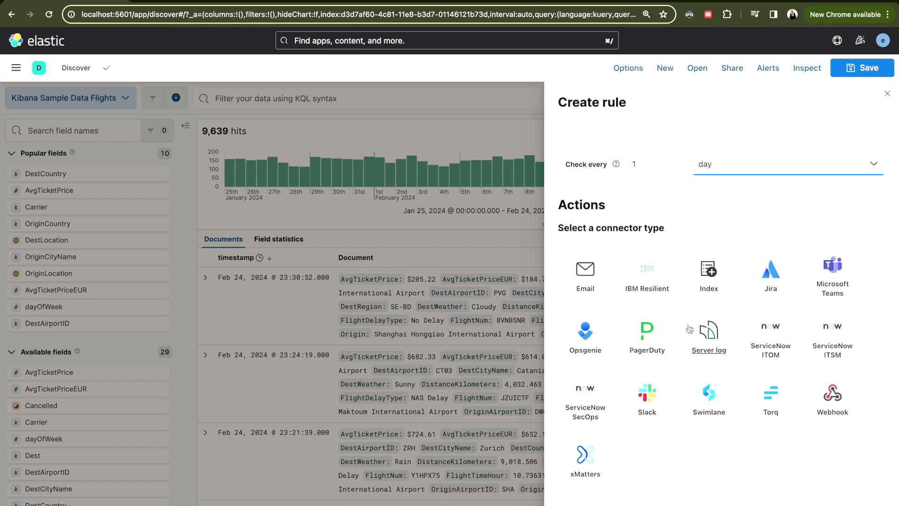
Add an Index action and start a new connector, first trying the name alert*
click(708, 272)
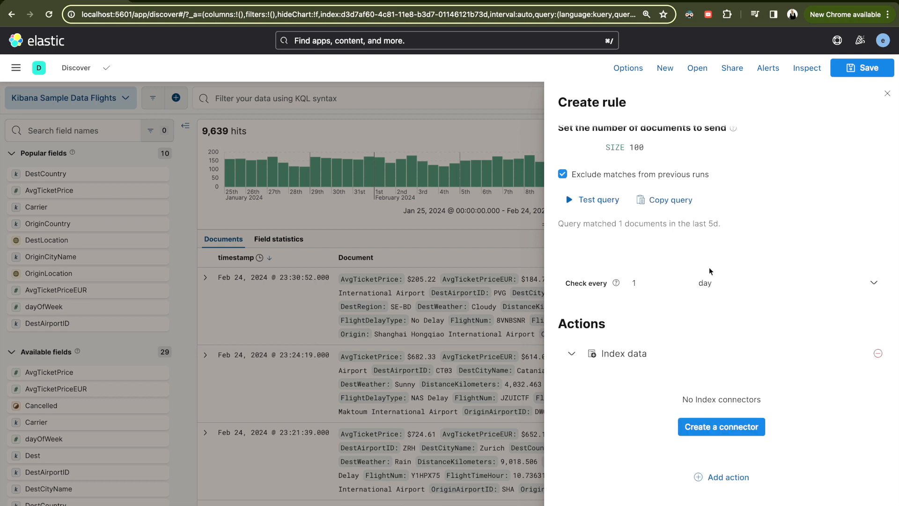
mouse_move(659, 393)
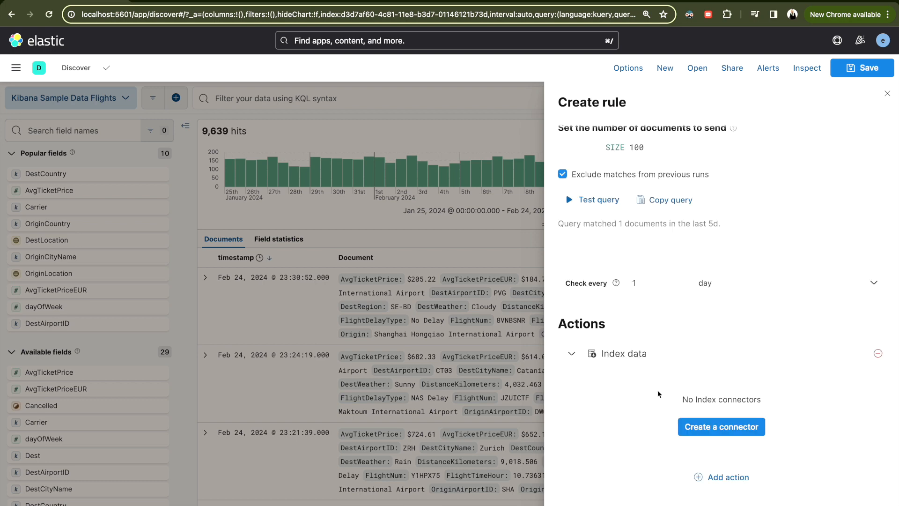
click(721, 427)
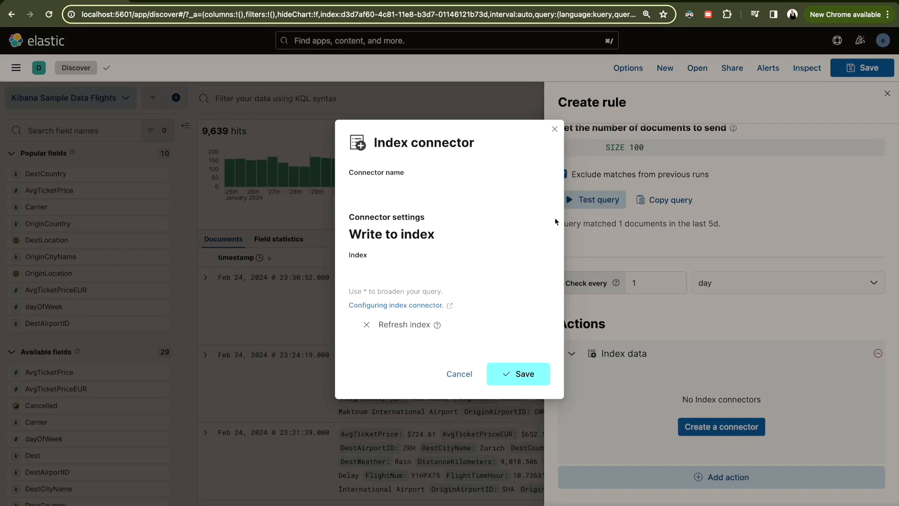
text(aler)
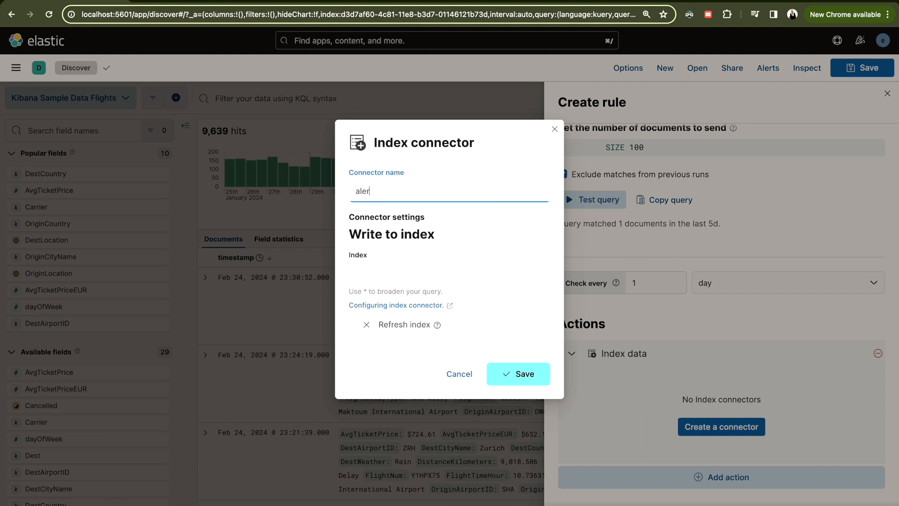
text(a)
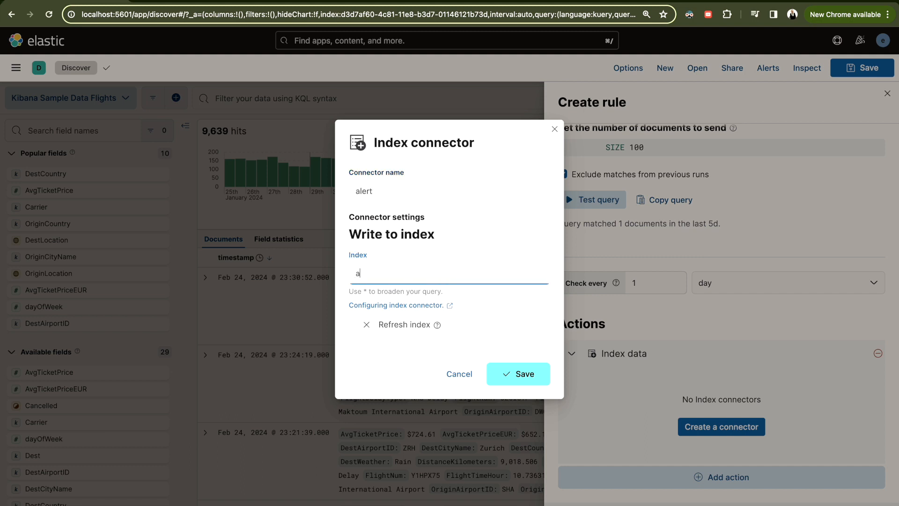
text(lert*)
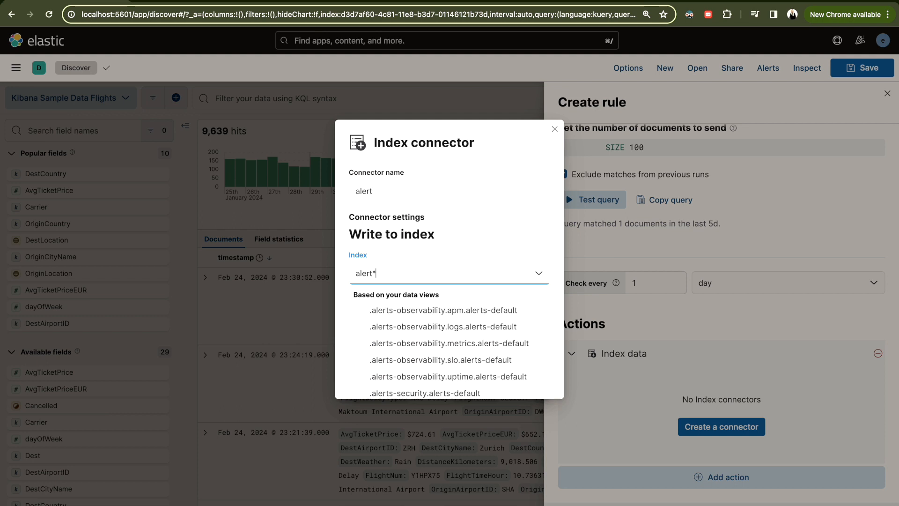
mouse_move(407, 269)
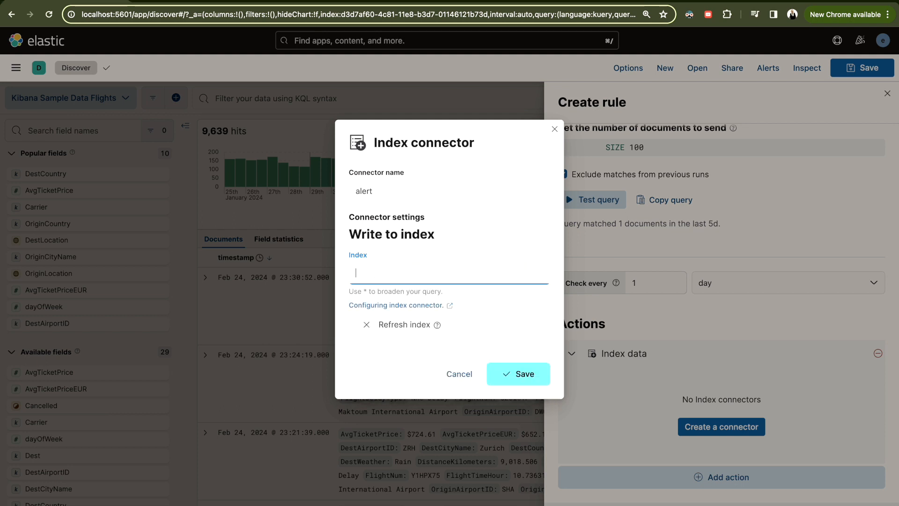
Name the connector notifications, point it at the notifications* index, and save it
text(notifications*)
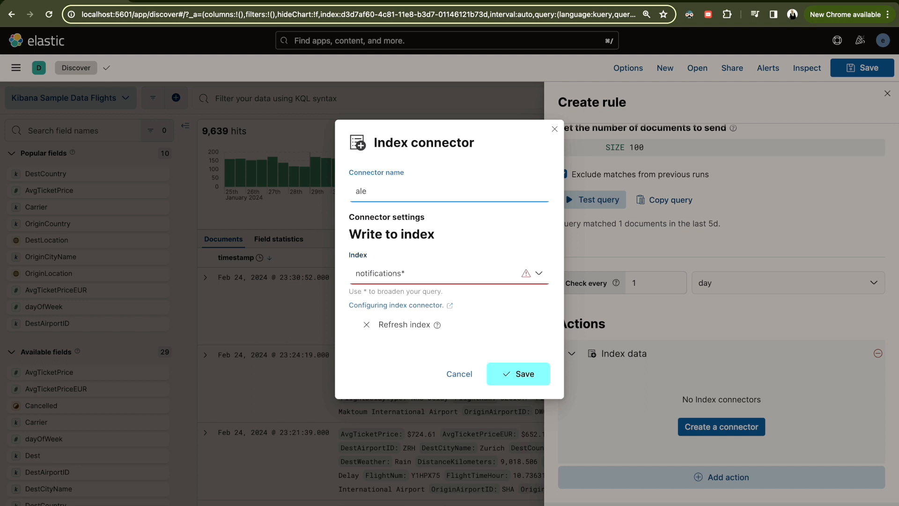
text(notification)
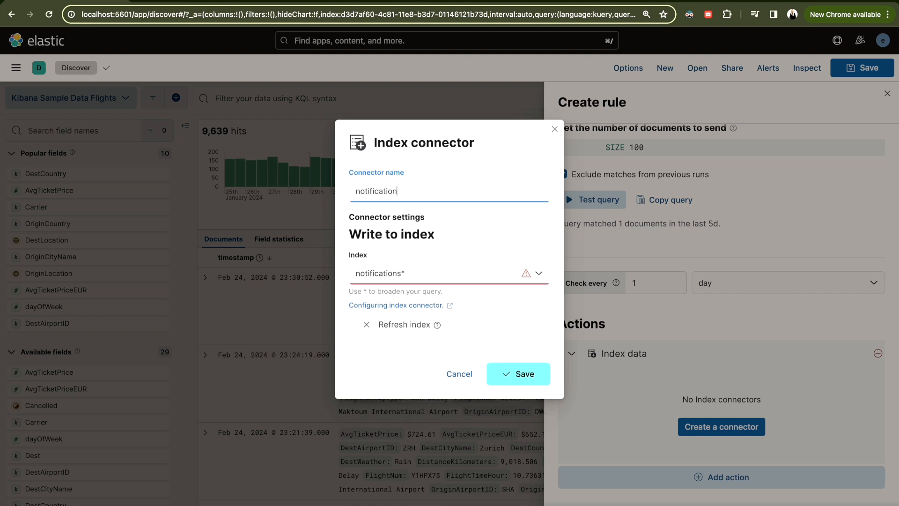
text(s)
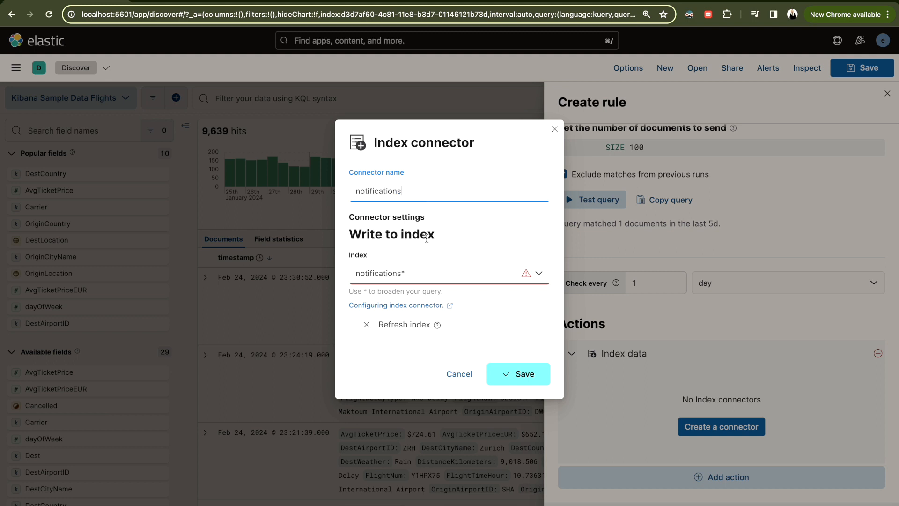
click(449, 274)
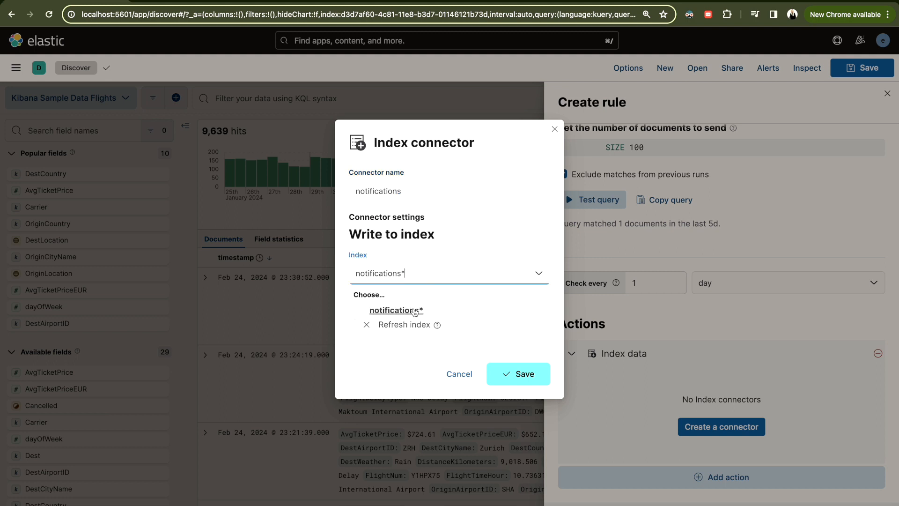
click(396, 310)
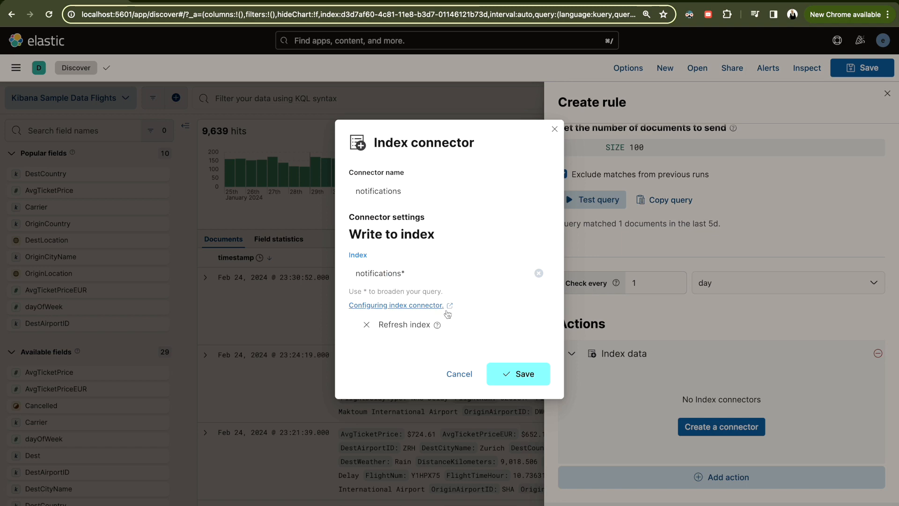
mouse_move(427, 278)
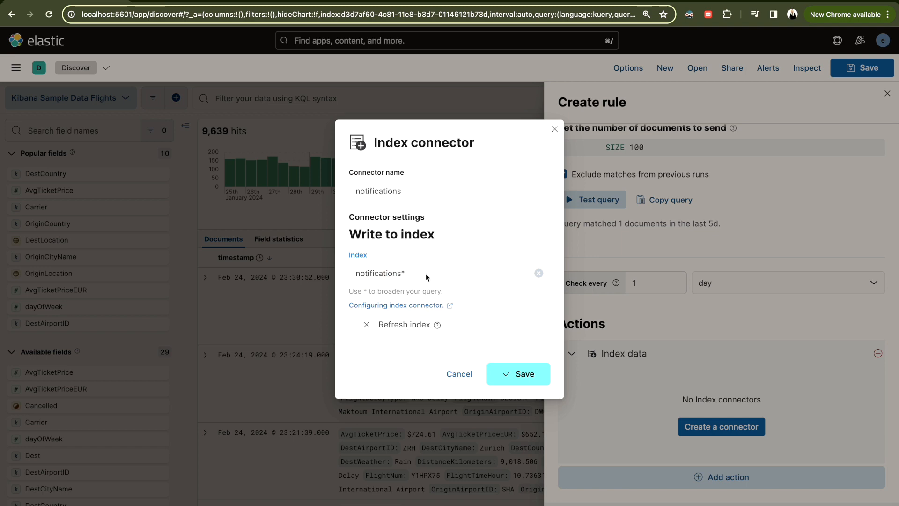
click(525, 373)
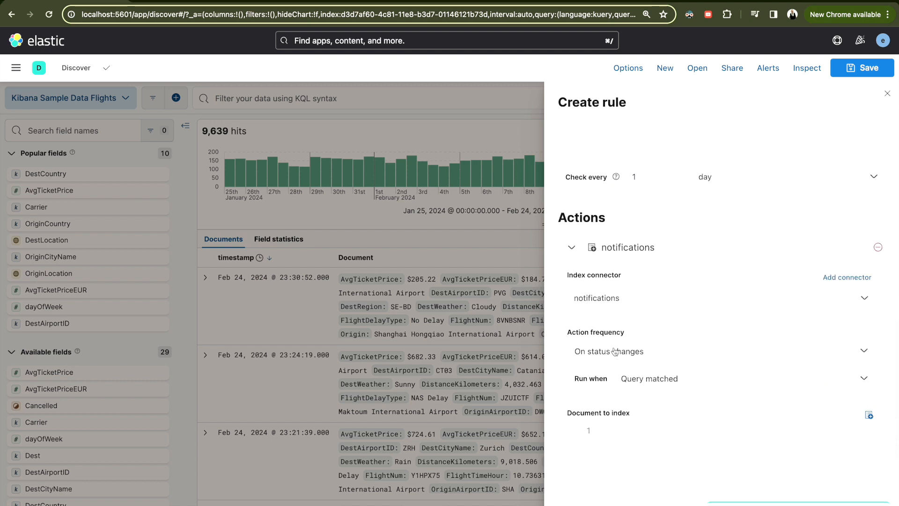
mouse_move(665, 293)
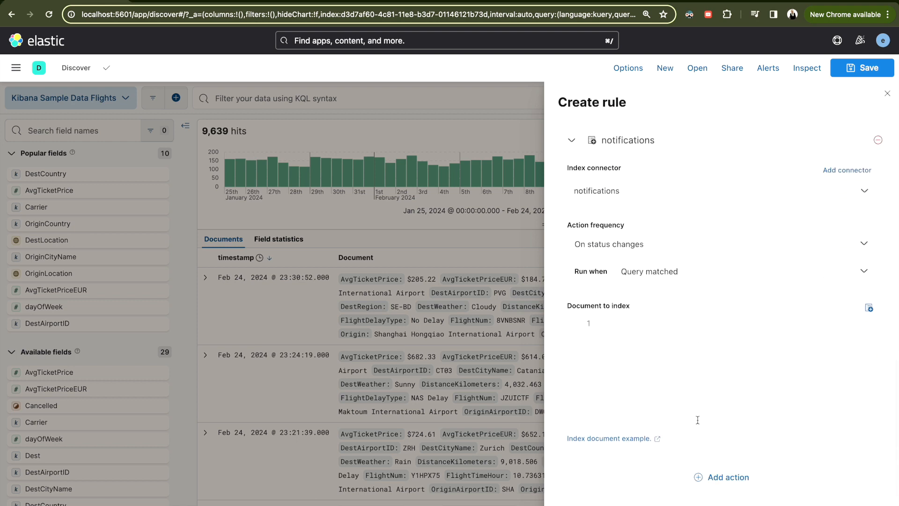
mouse_move(707, 332)
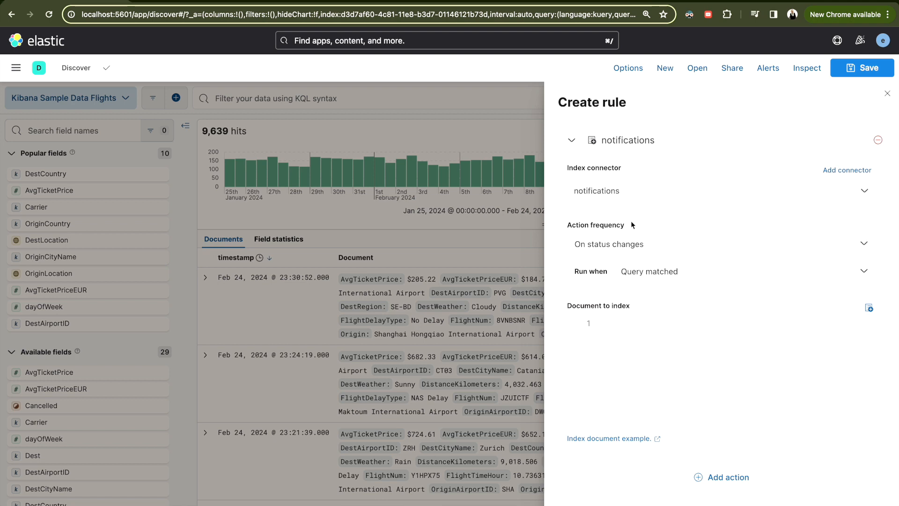
Insert the {{alert.id}} variable into the action's Document to index
click(868, 308)
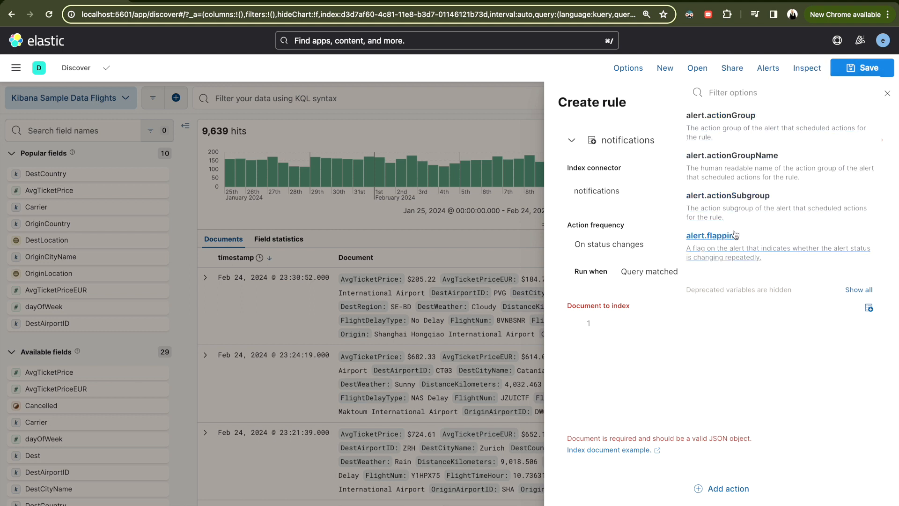
scroll(down, 3)
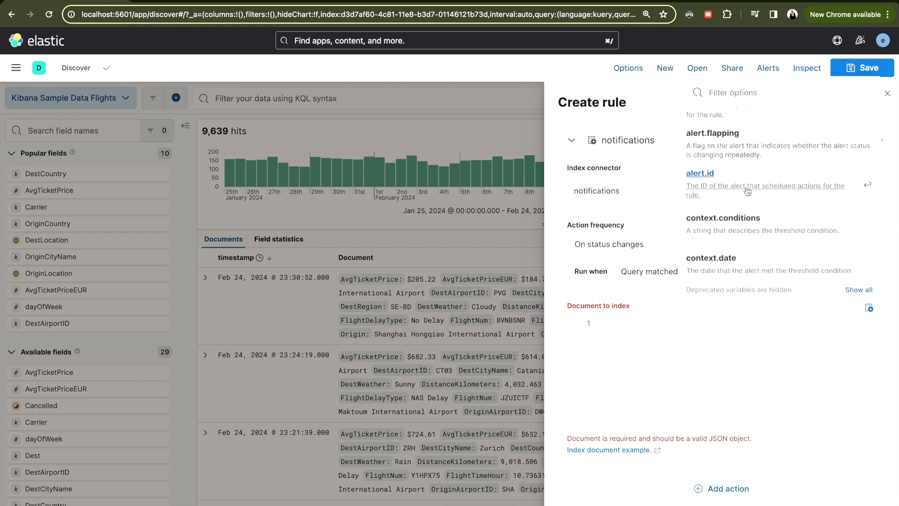
click(699, 172)
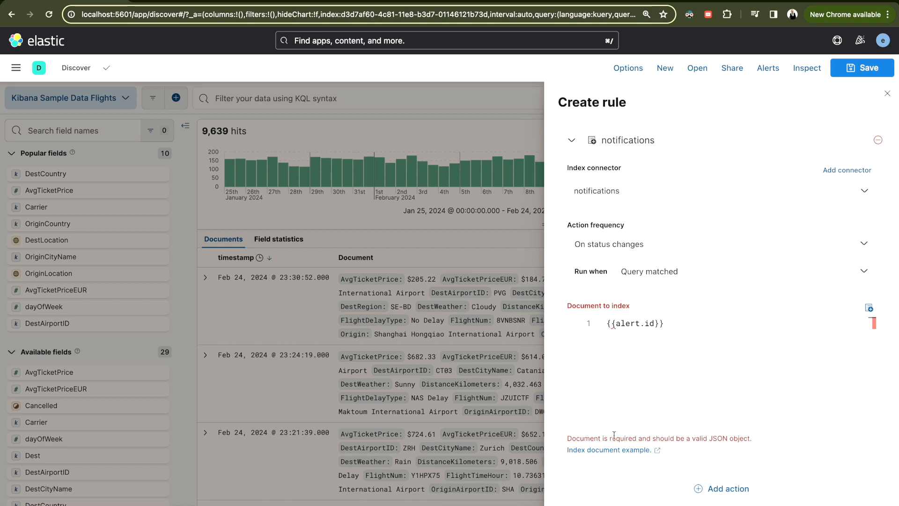
mouse_move(680, 450)
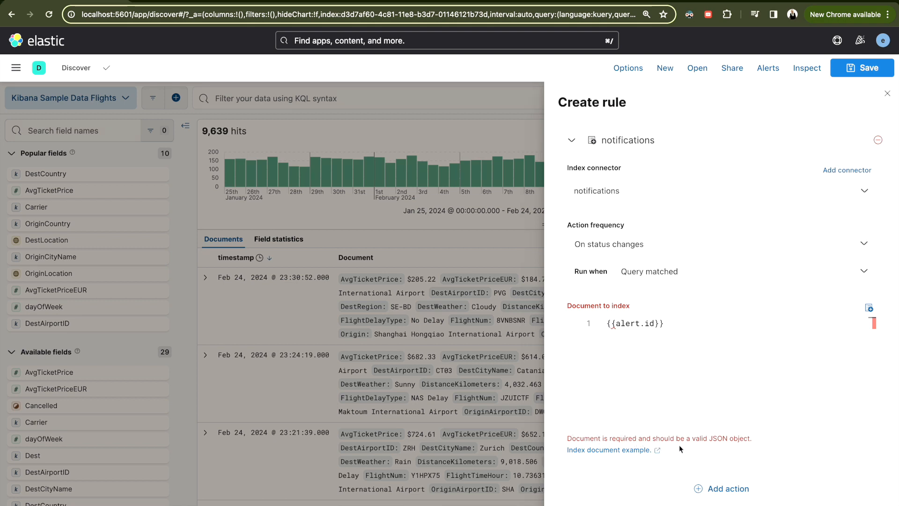
mouse_move(717, 442)
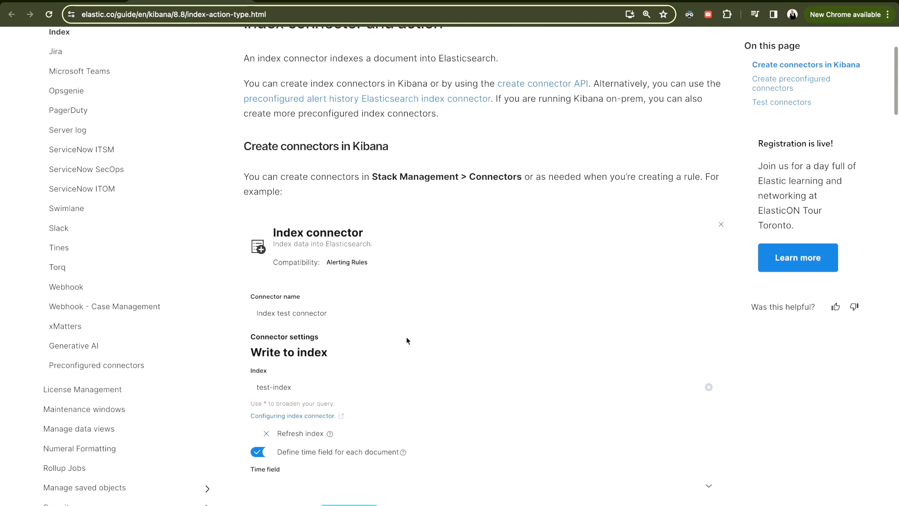
Scroll the Index connector docs to the Test connectors example document
scroll(down, 3)
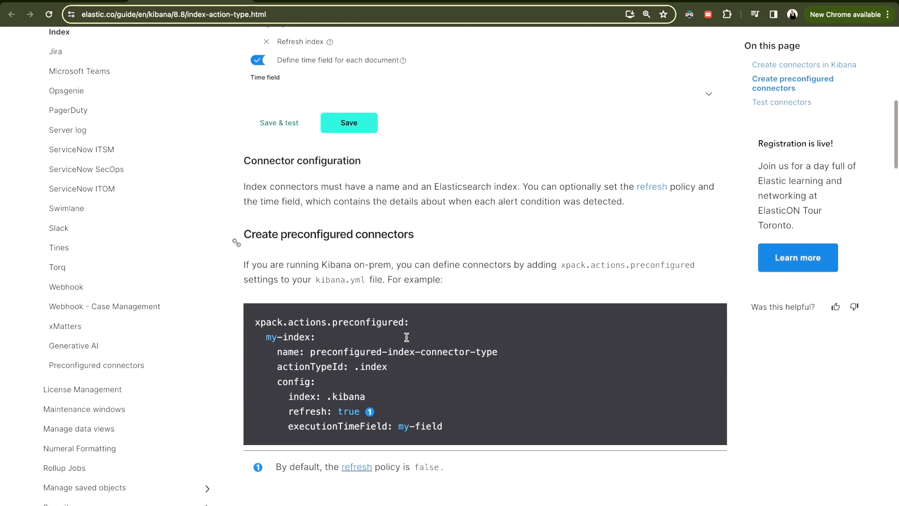
scroll(down, 3)
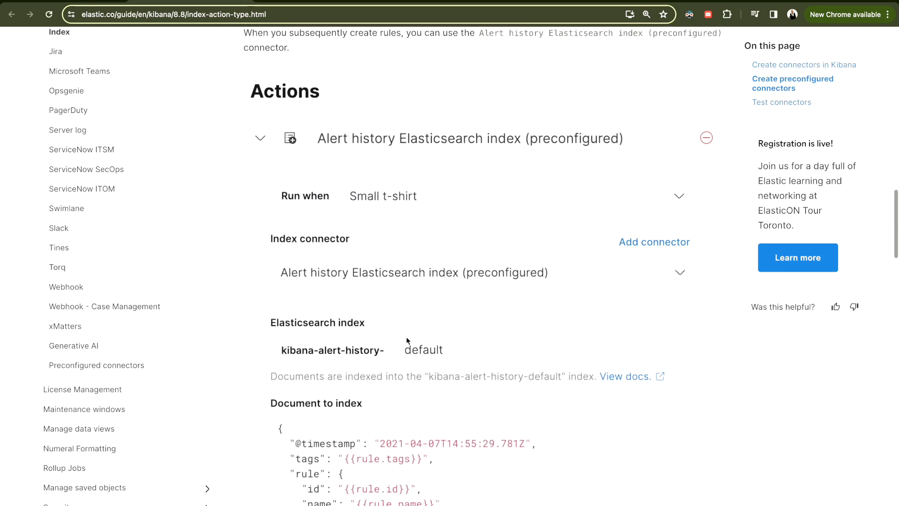
scroll(down, 3)
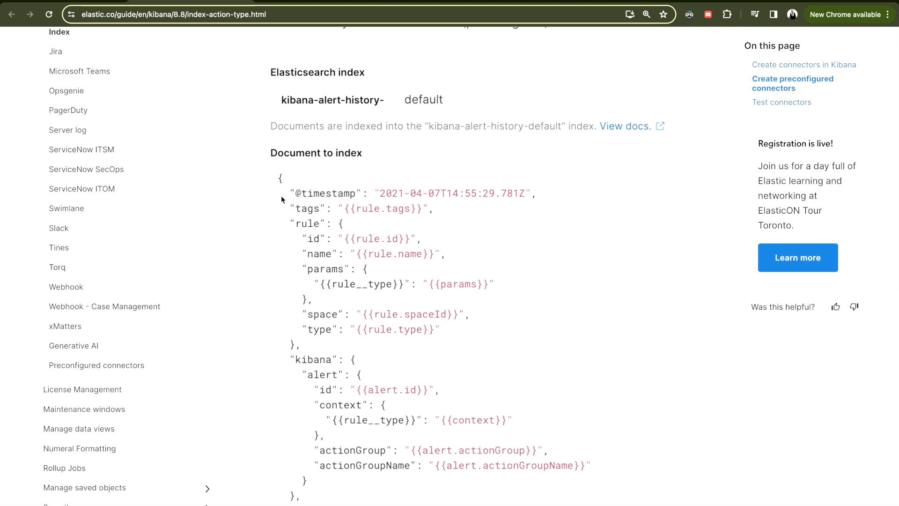
scroll(down, 3)
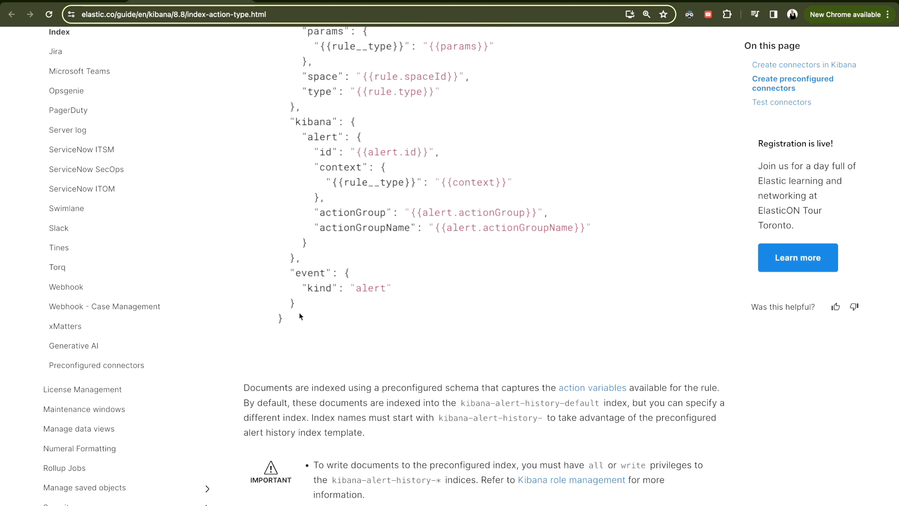
scroll(down, 3)
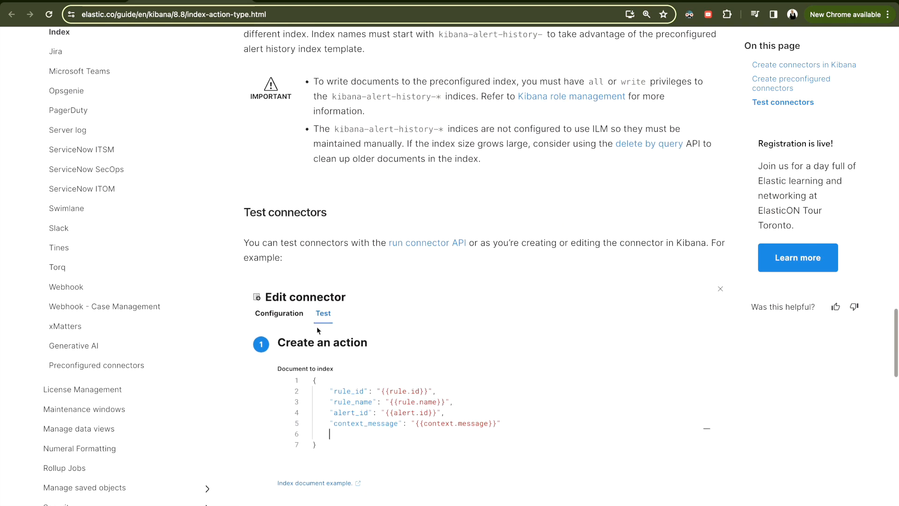
scroll(down, 3)
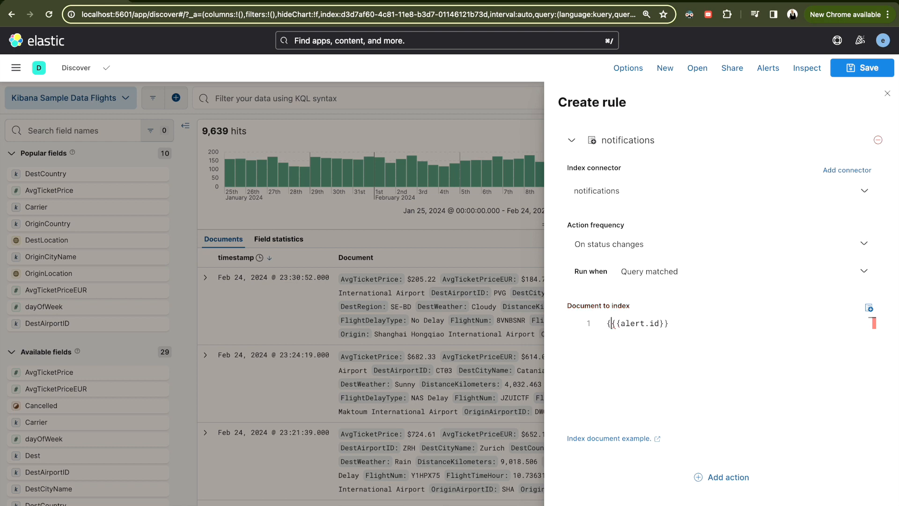
Reformat the document to index as {"alert": "{{alert.id}}"}
key(Enter)
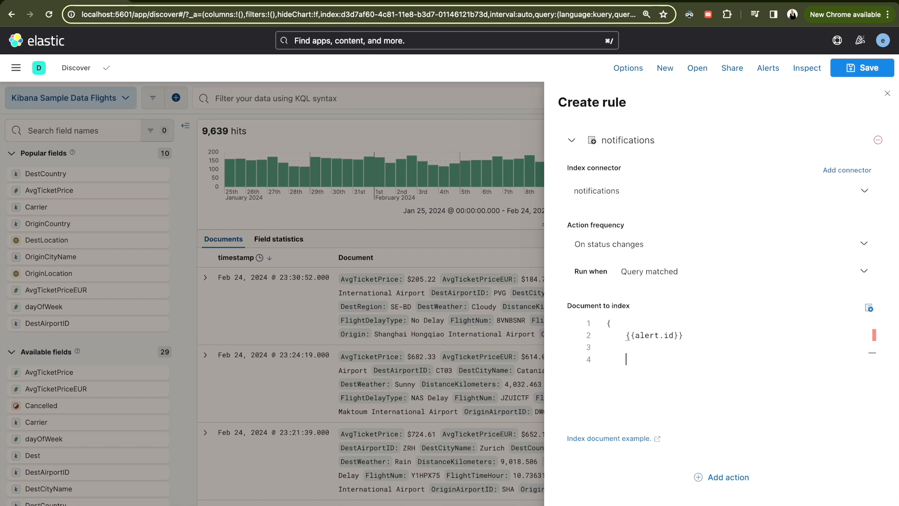
text(})
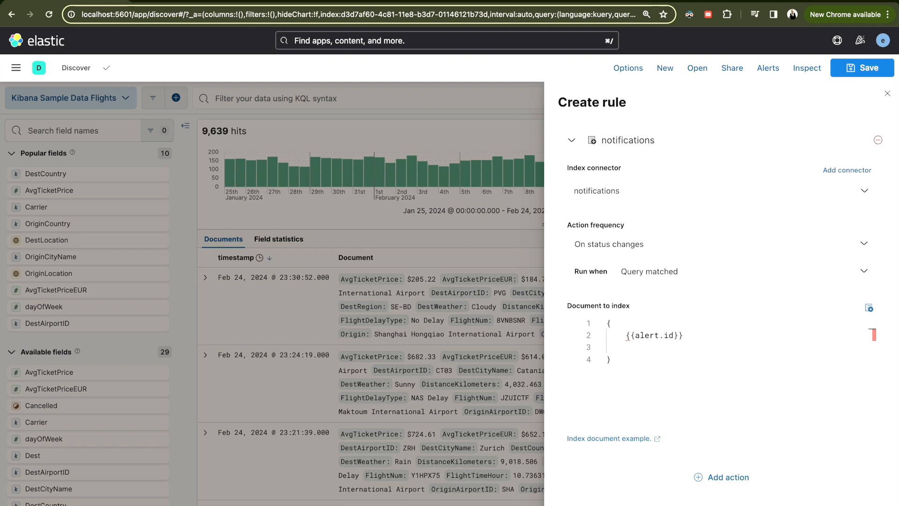
text("alert")
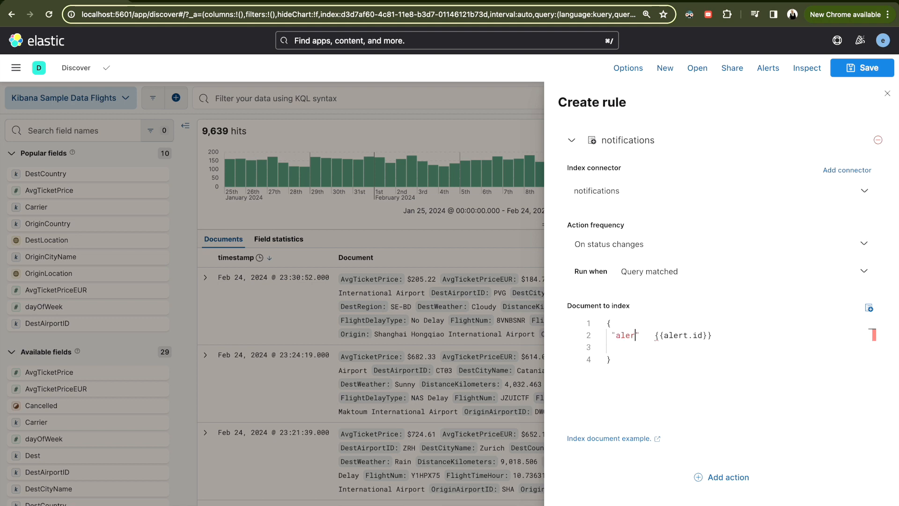
text(t":)
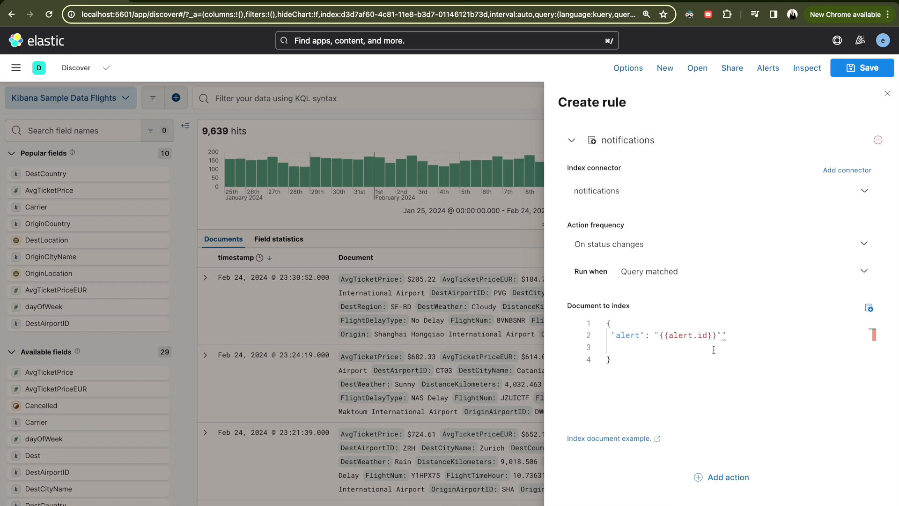
mouse_move(757, 332)
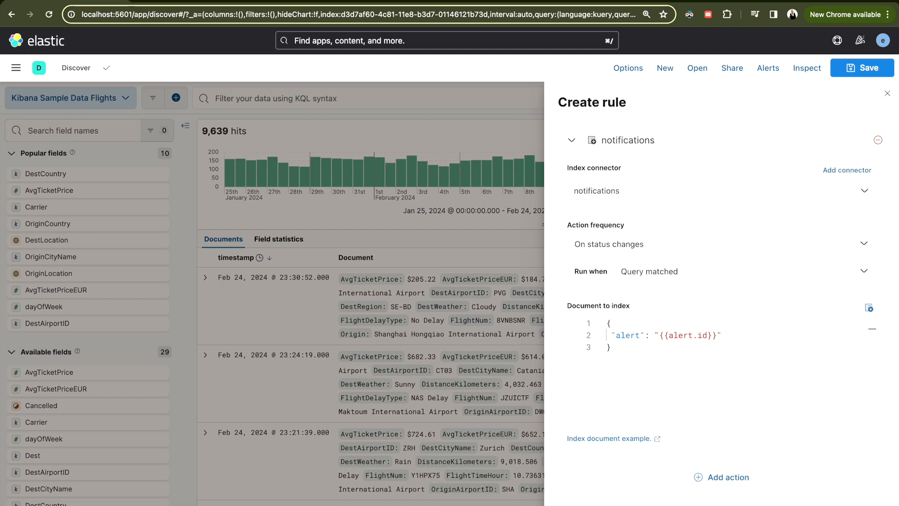
mouse_move(660, 275)
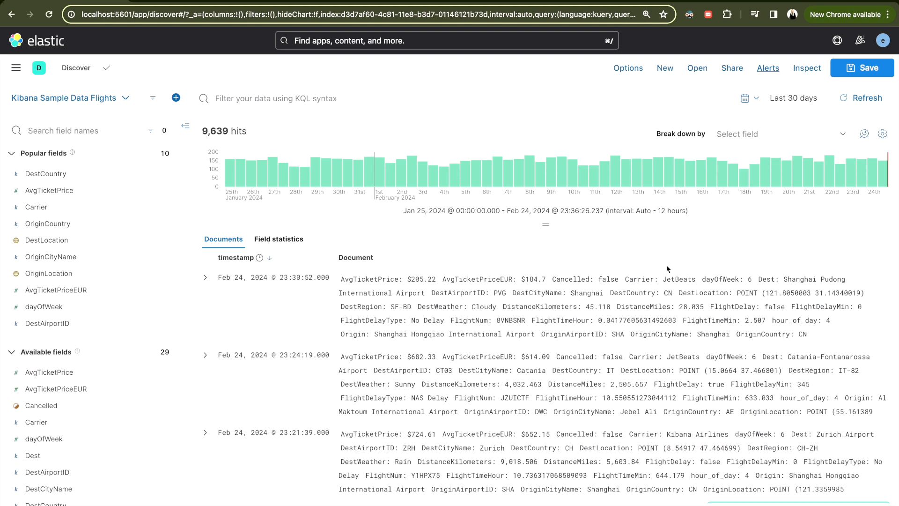
mouse_move(768, 75)
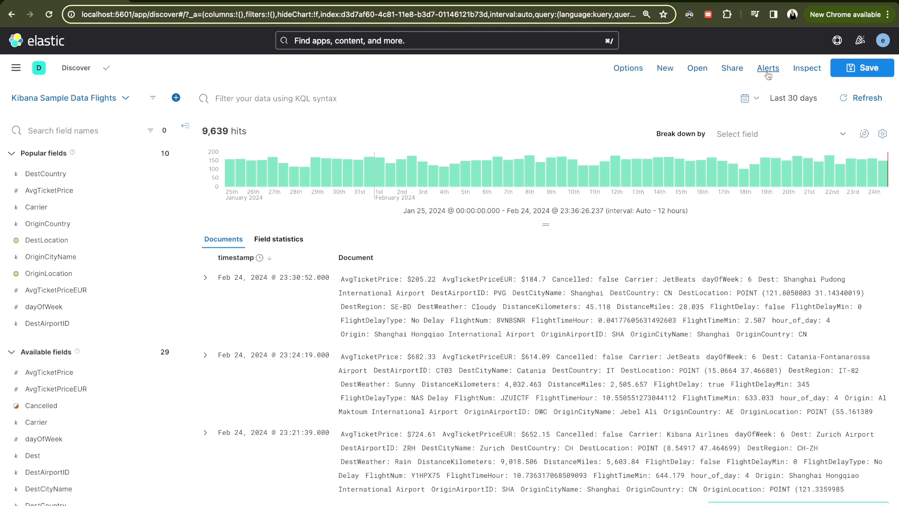
Save topic3_4 and navigate via Stack Management to the Rules list showing its succeeded response
click(768, 67)
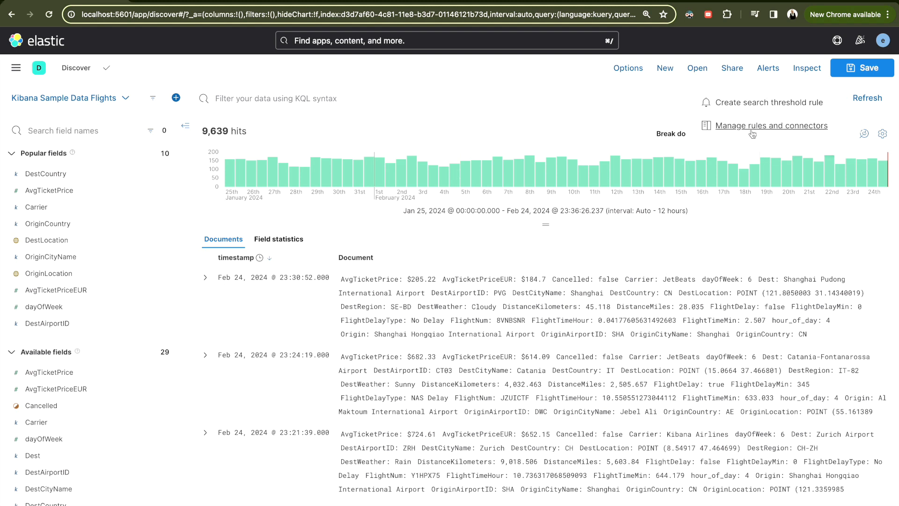
click(772, 125)
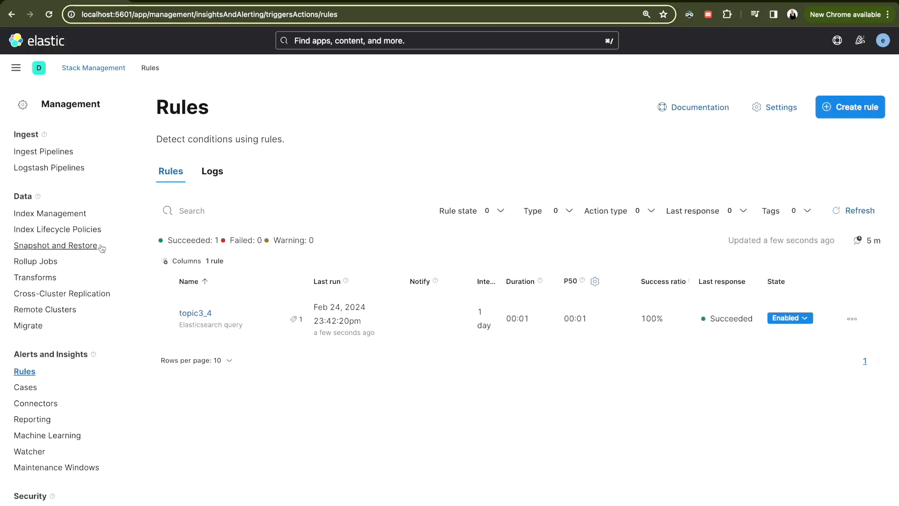
click(16, 67)
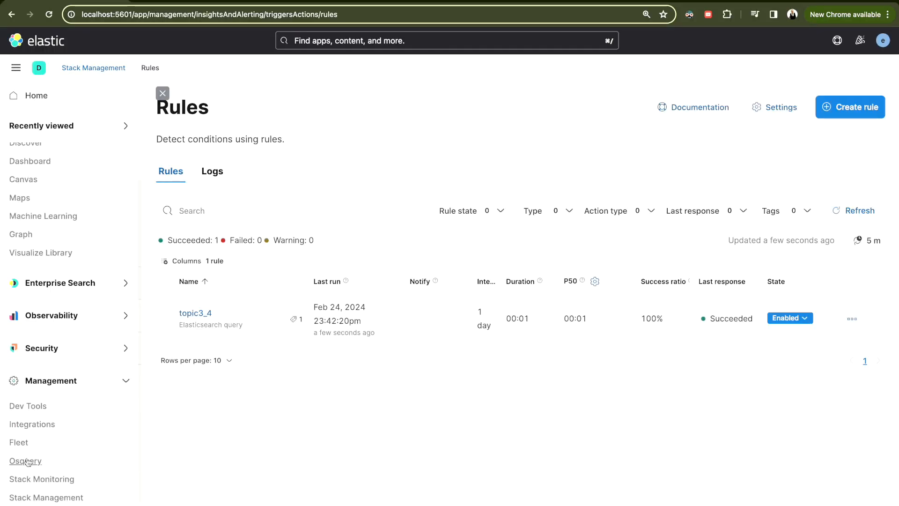
click(94, 68)
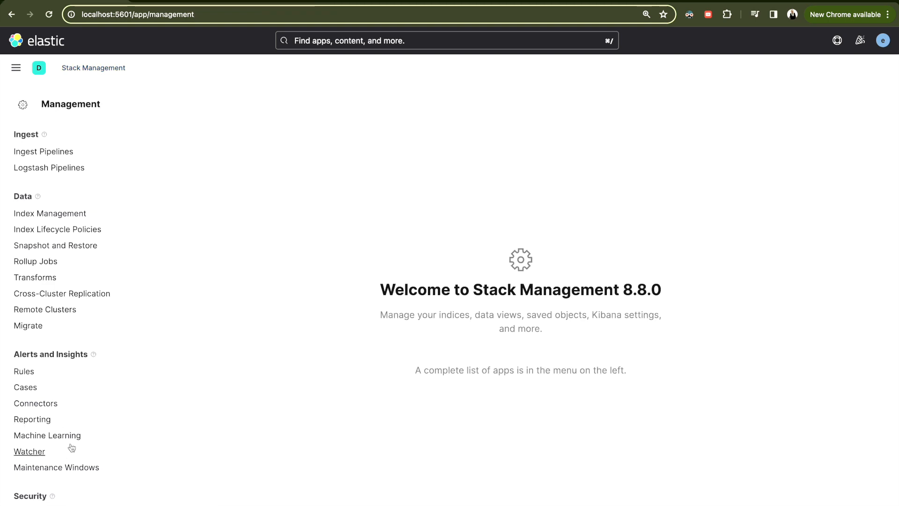
mouse_move(93, 354)
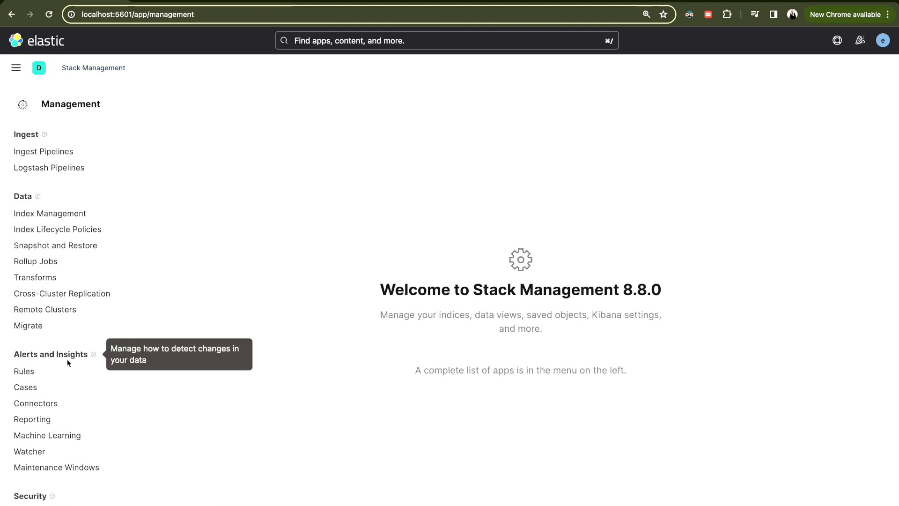
click(25, 371)
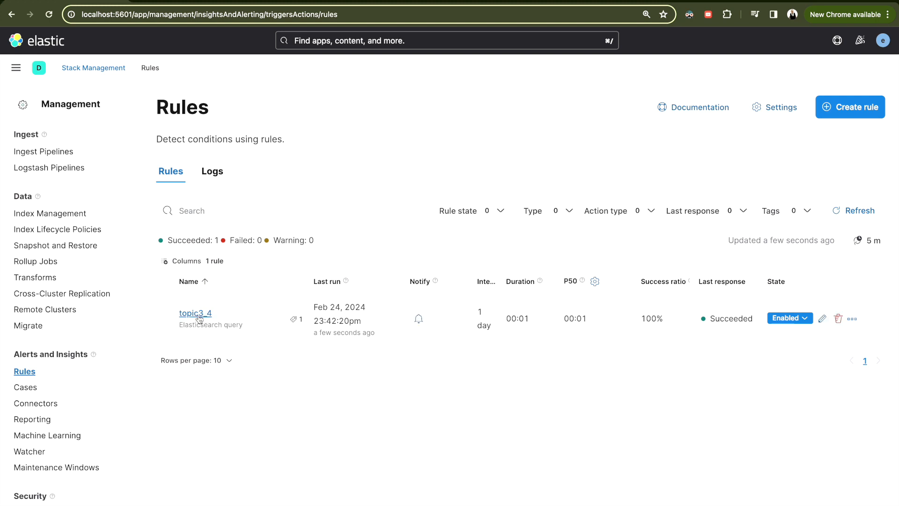
click(195, 313)
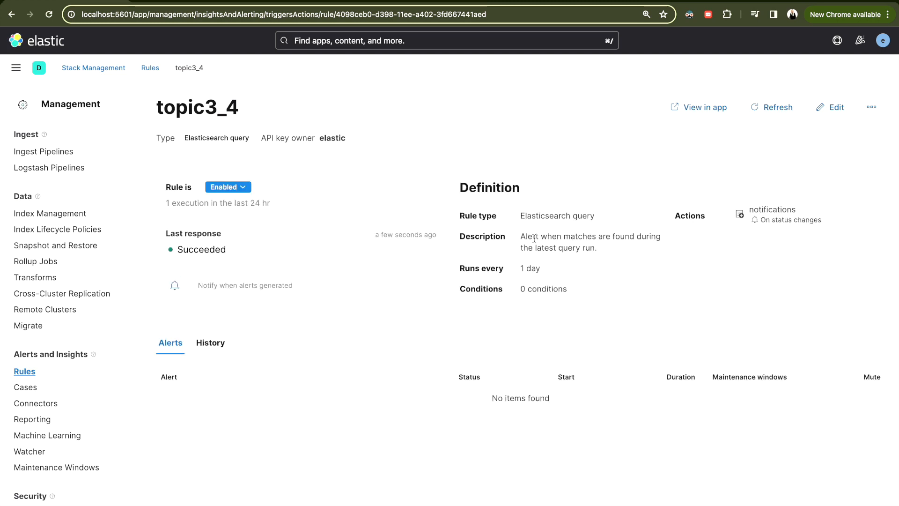
mouse_move(508, 300)
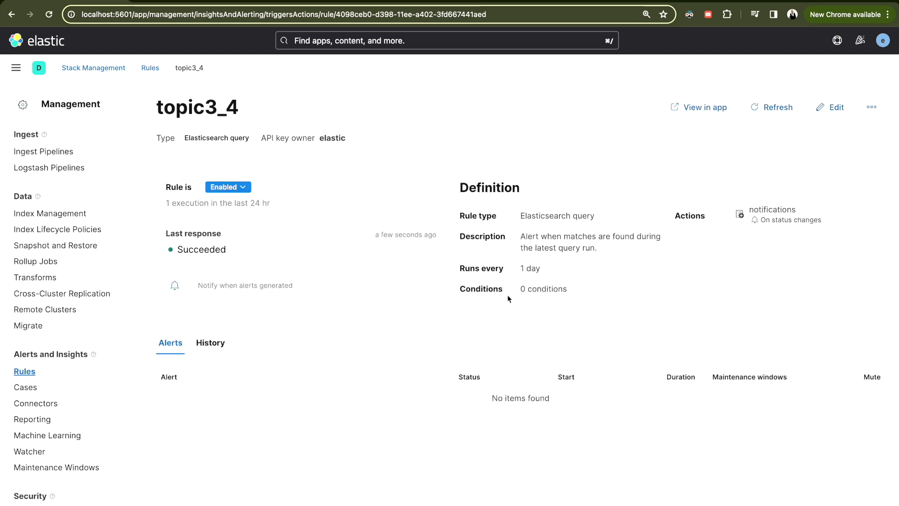
View topic3_4's History tab: one succeeded run averaging 00:00:00.555
click(210, 342)
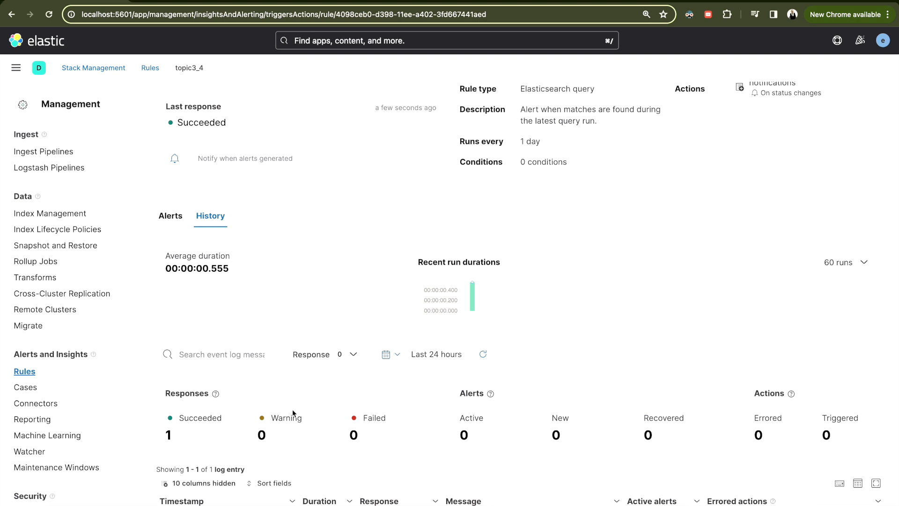
mouse_move(294, 438)
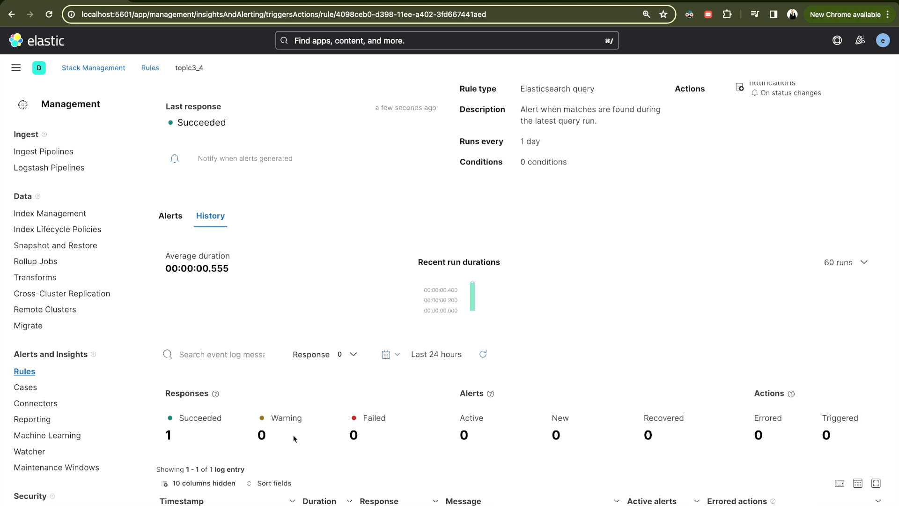
mouse_move(390, 421)
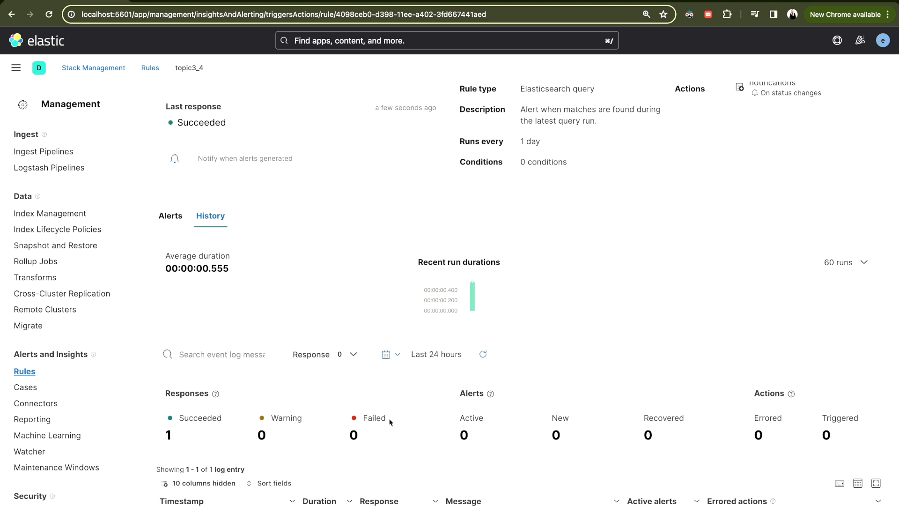
mouse_move(596, 382)
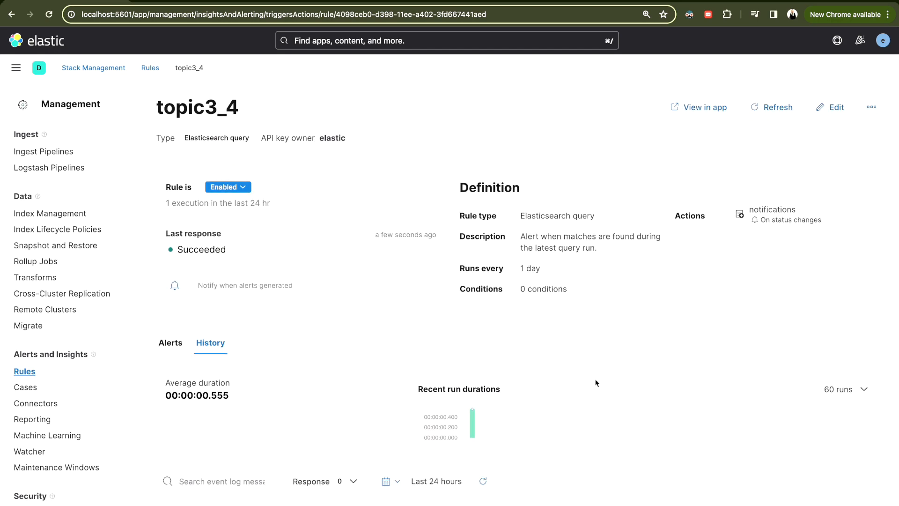
mouse_move(464, 157)
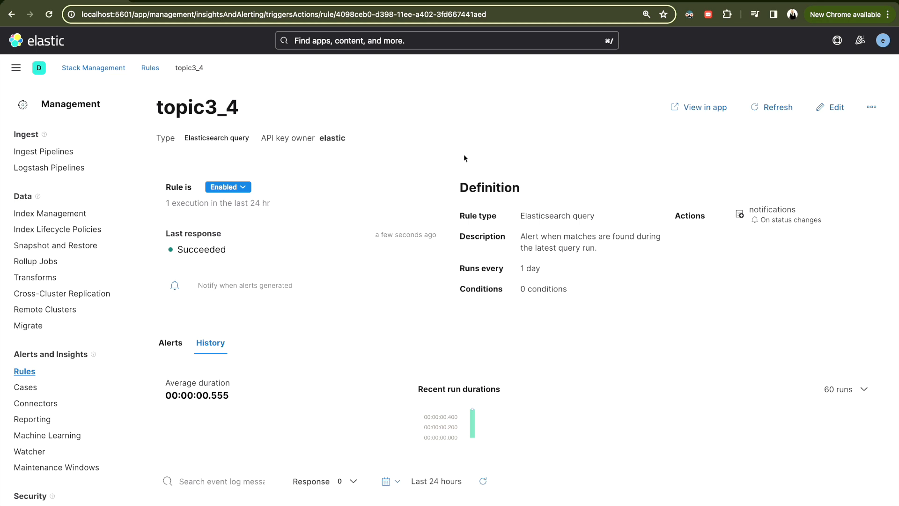
mouse_move(443, 341)
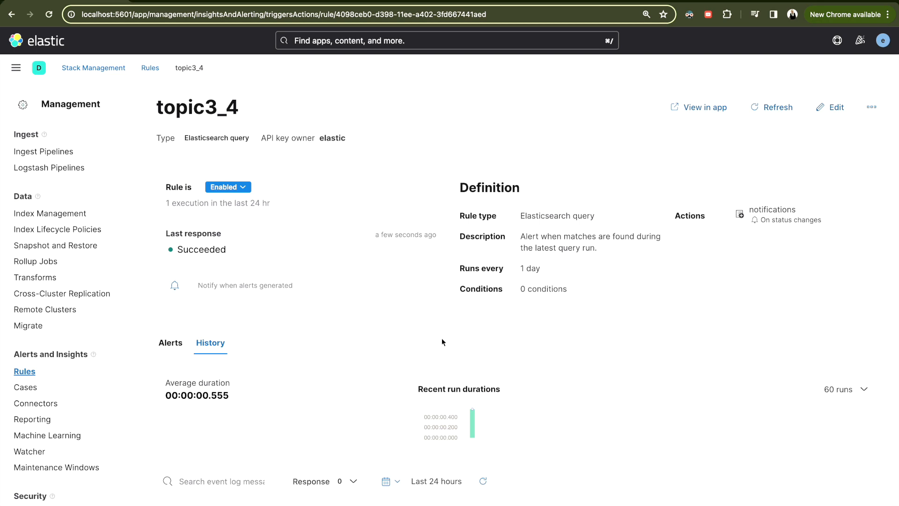